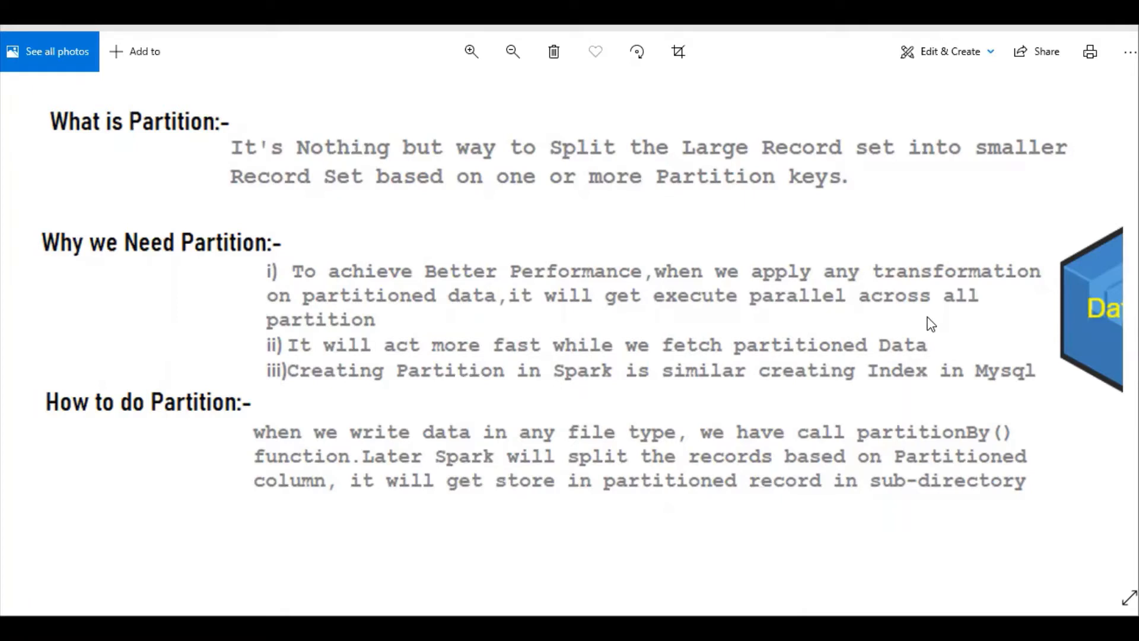
mouse_move(521, 351)
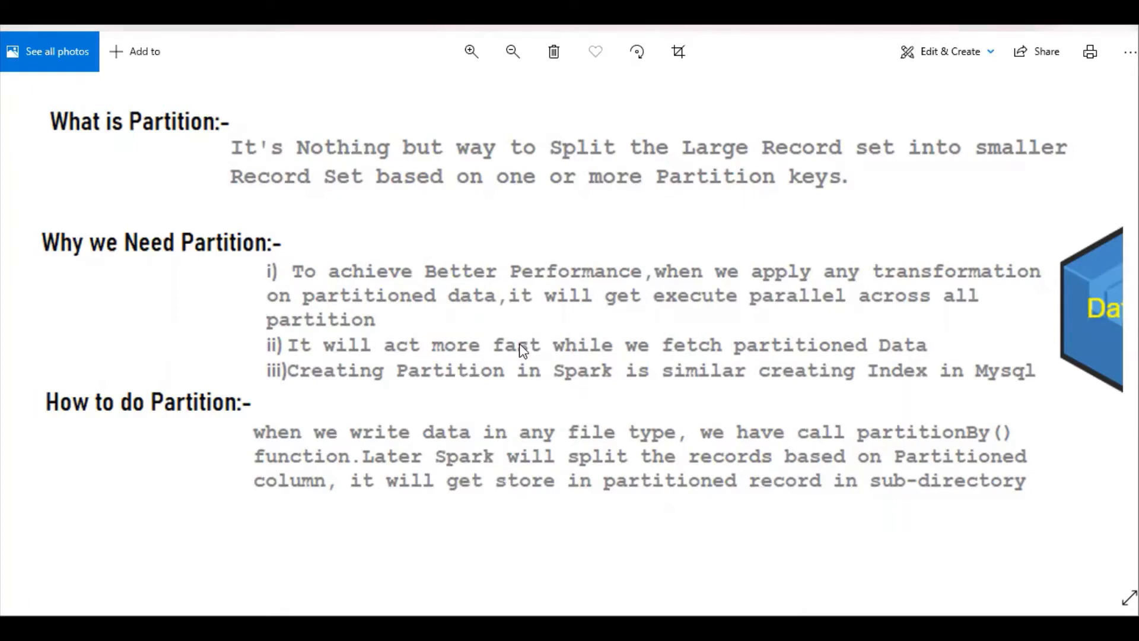
Step: Scroll the Photos image back up to the Spark partitioning notes text
click(470, 51)
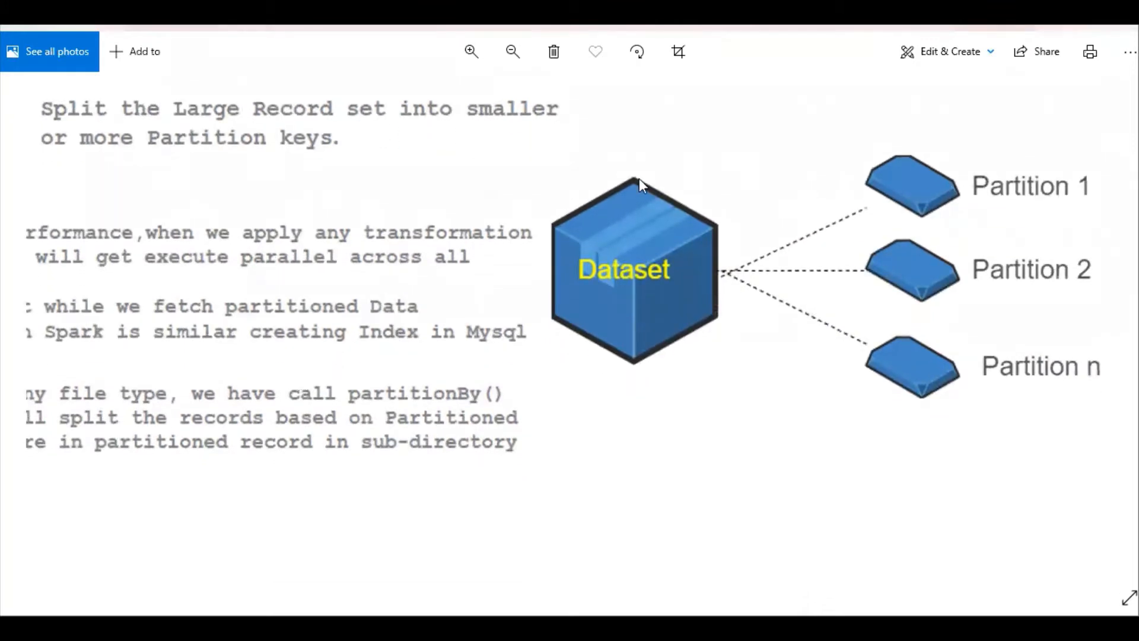
mouse_move(908, 242)
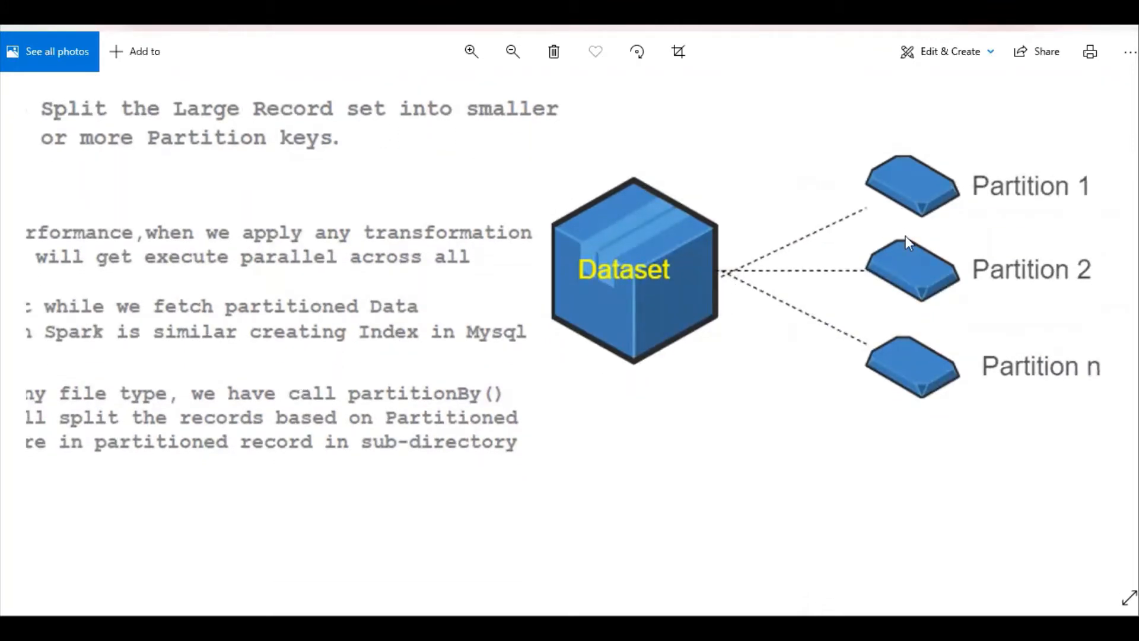
mouse_move(932, 319)
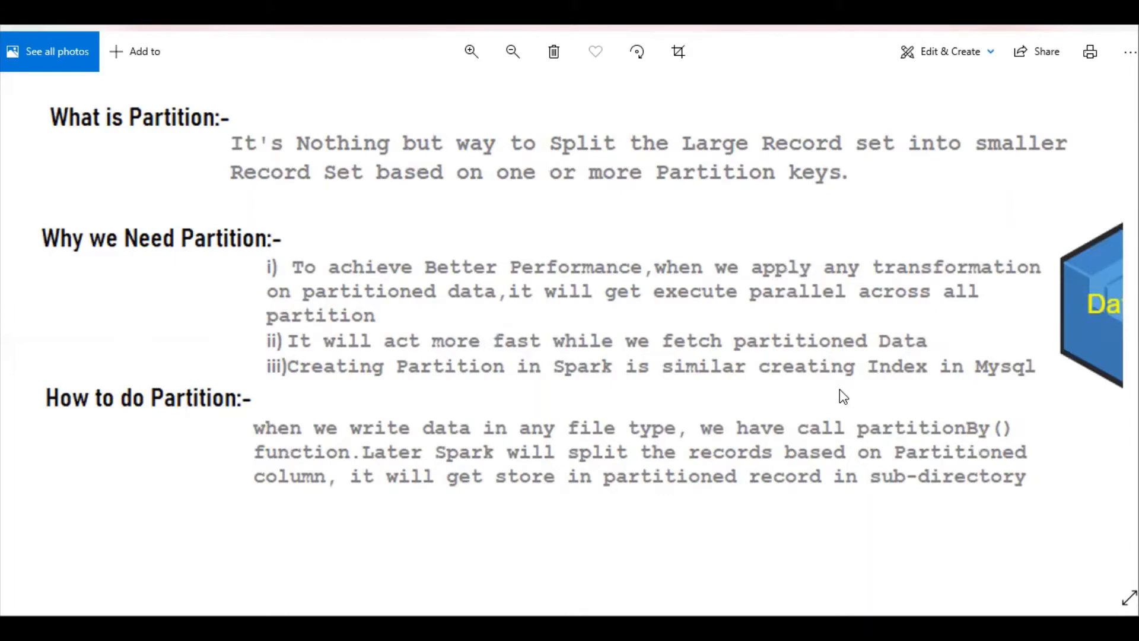
scroll(up, 3)
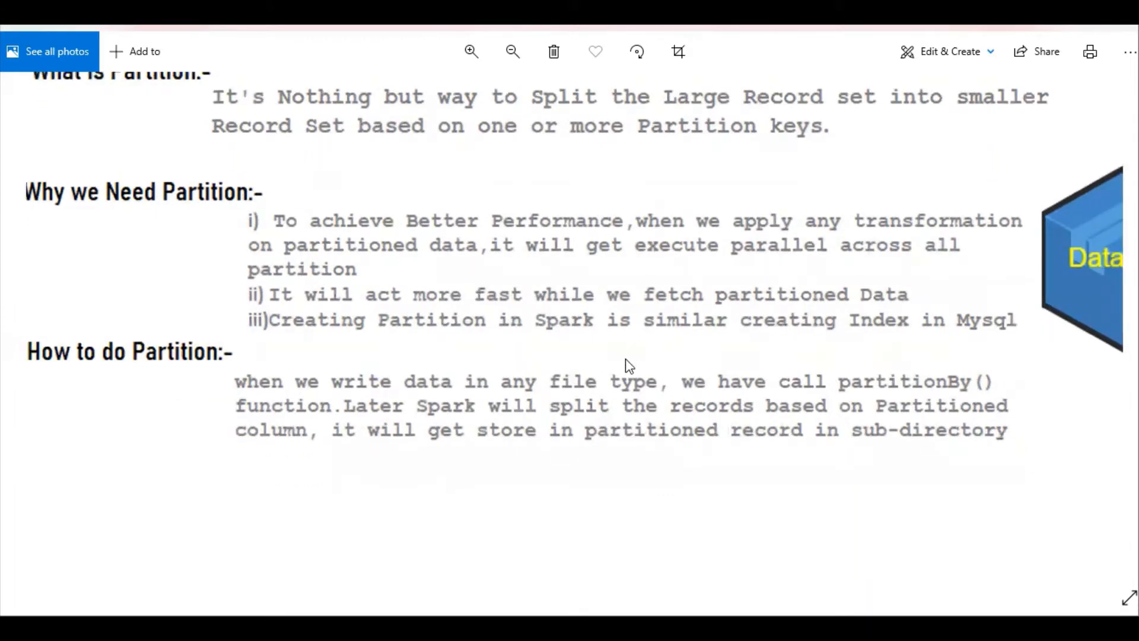
mouse_move(495, 402)
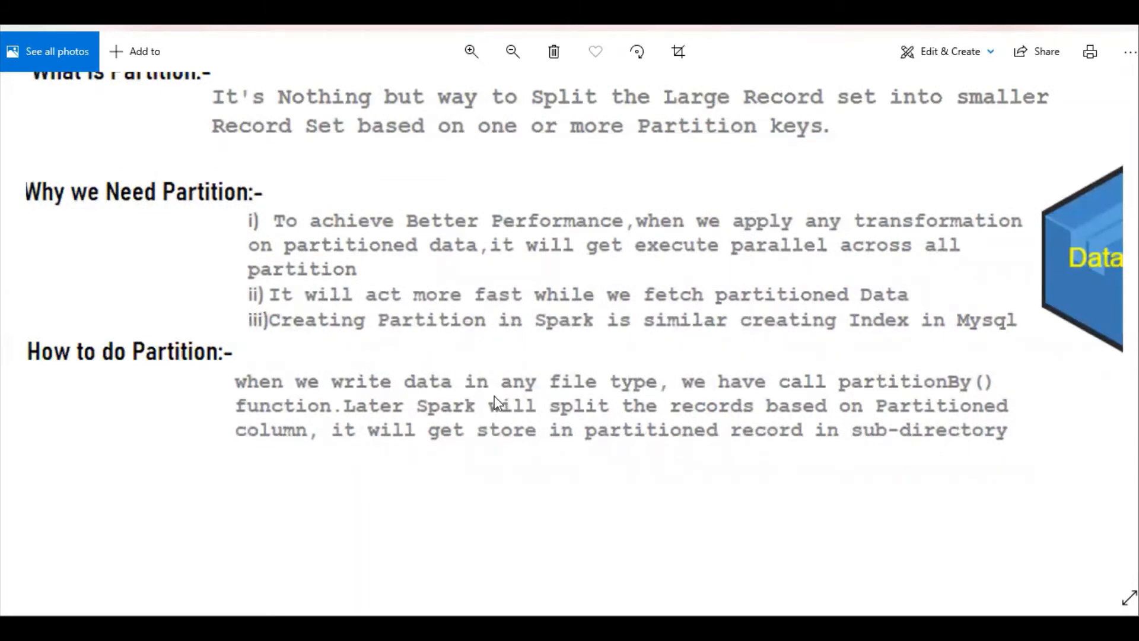
mouse_move(592, 392)
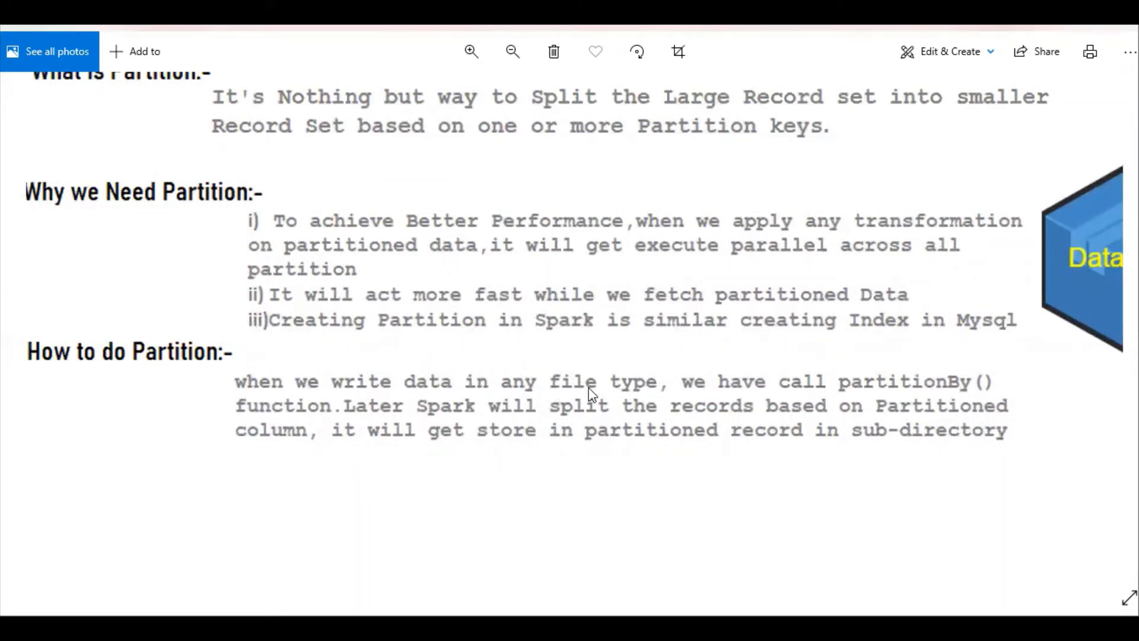
mouse_move(701, 403)
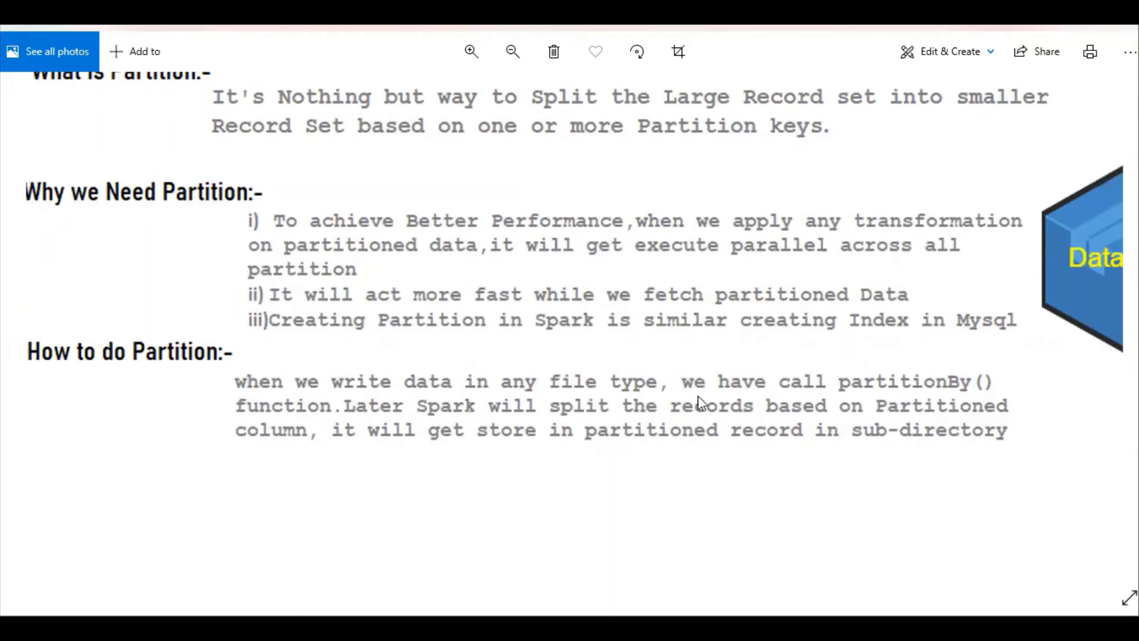
mouse_move(854, 388)
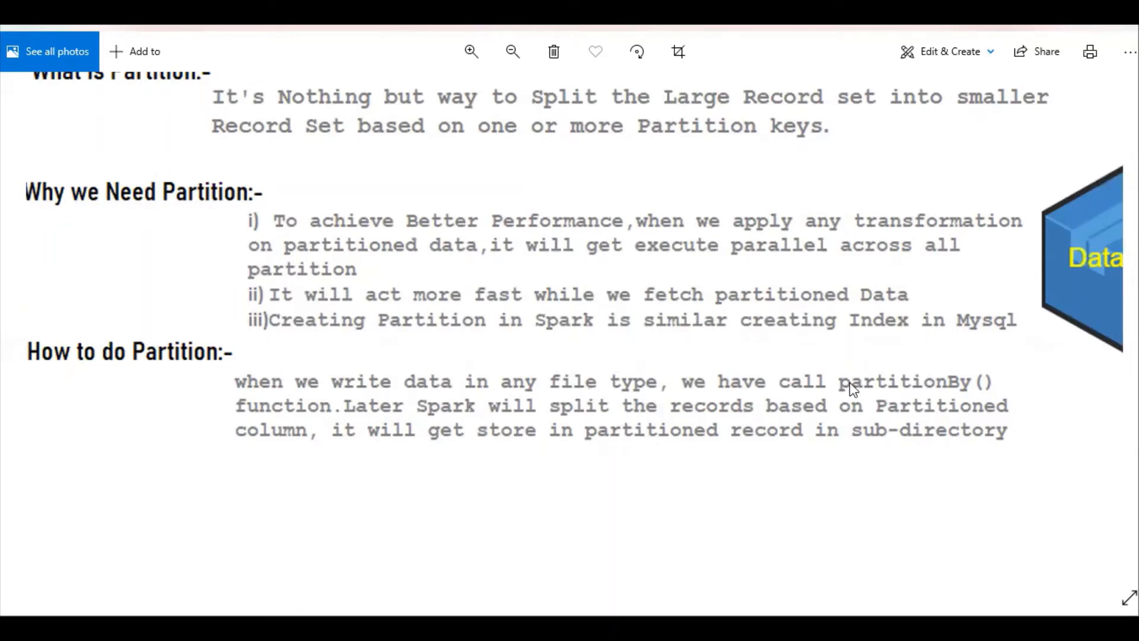
mouse_move(981, 414)
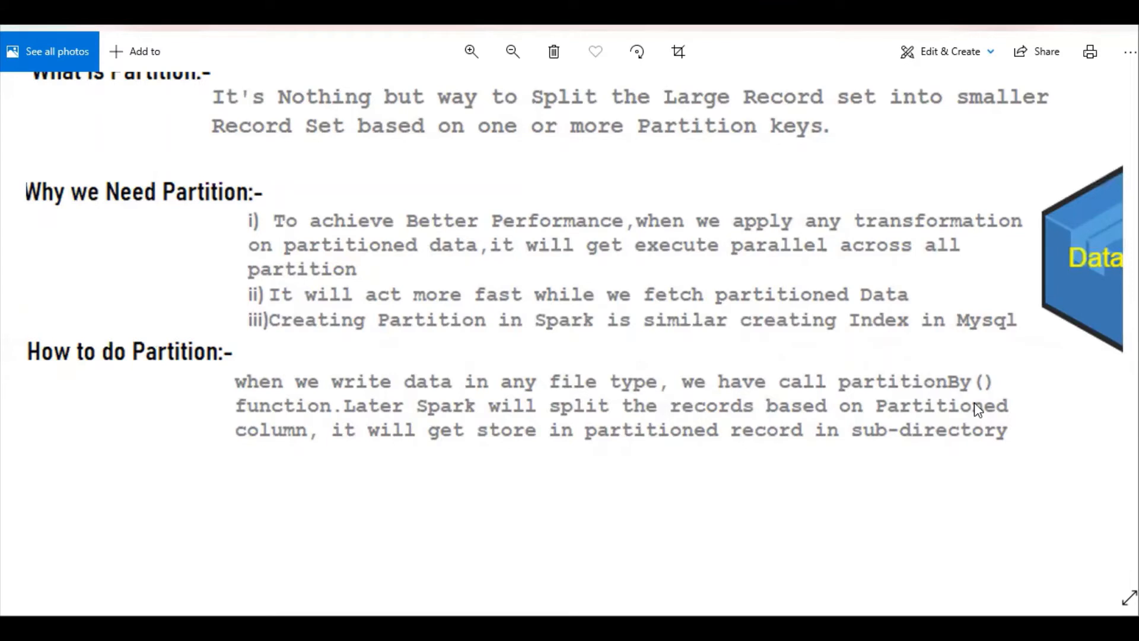
mouse_move(404, 389)
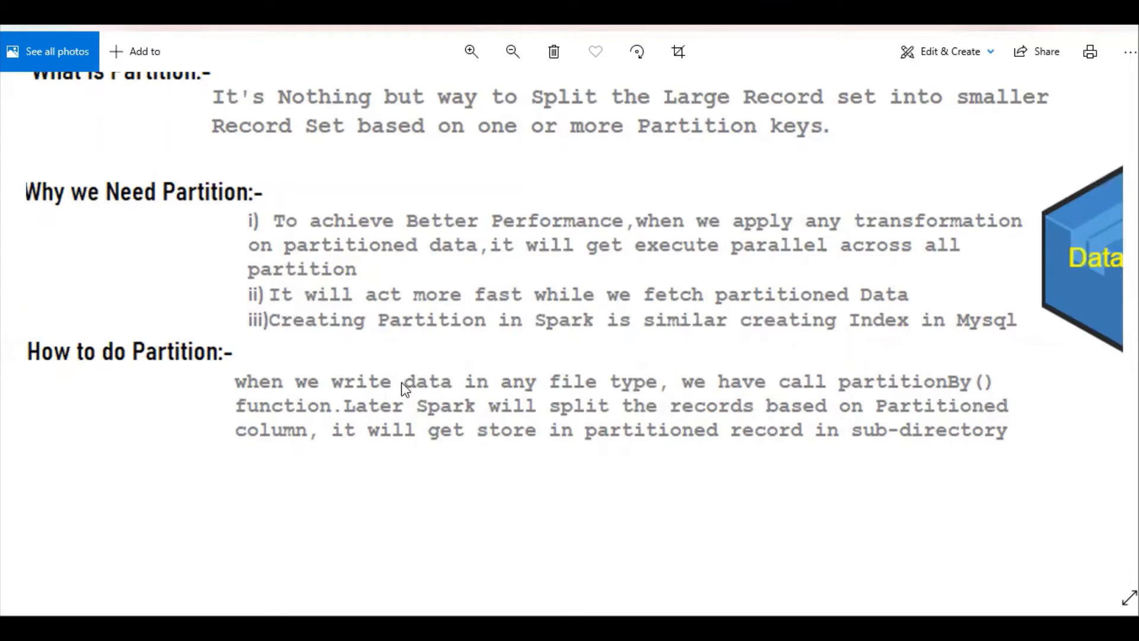
mouse_move(740, 418)
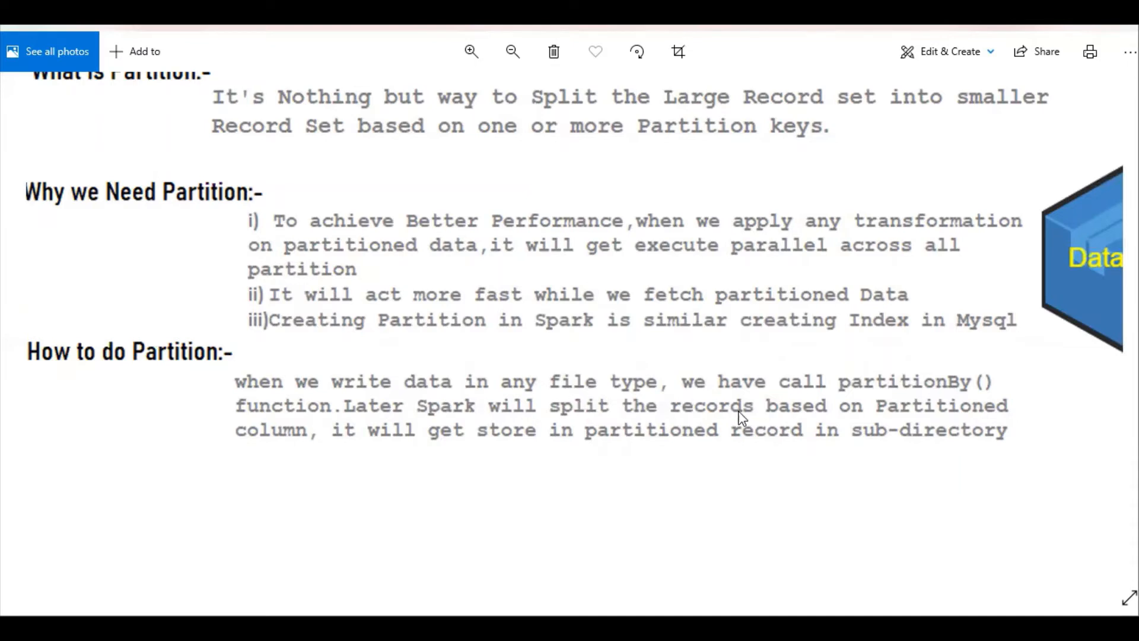
mouse_move(342, 449)
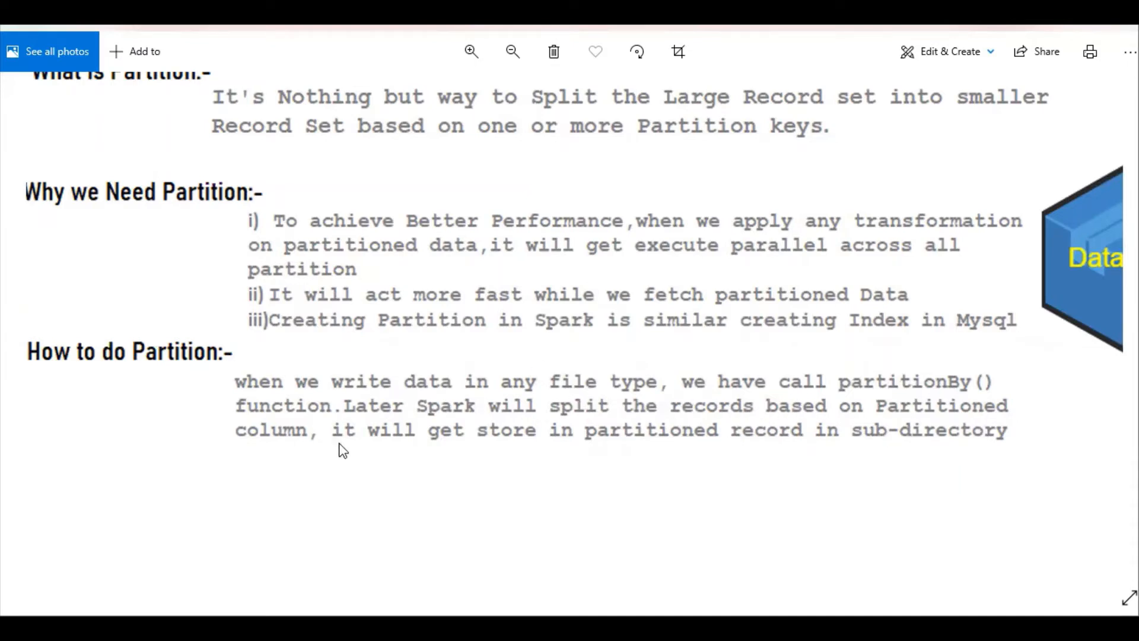
mouse_move(641, 431)
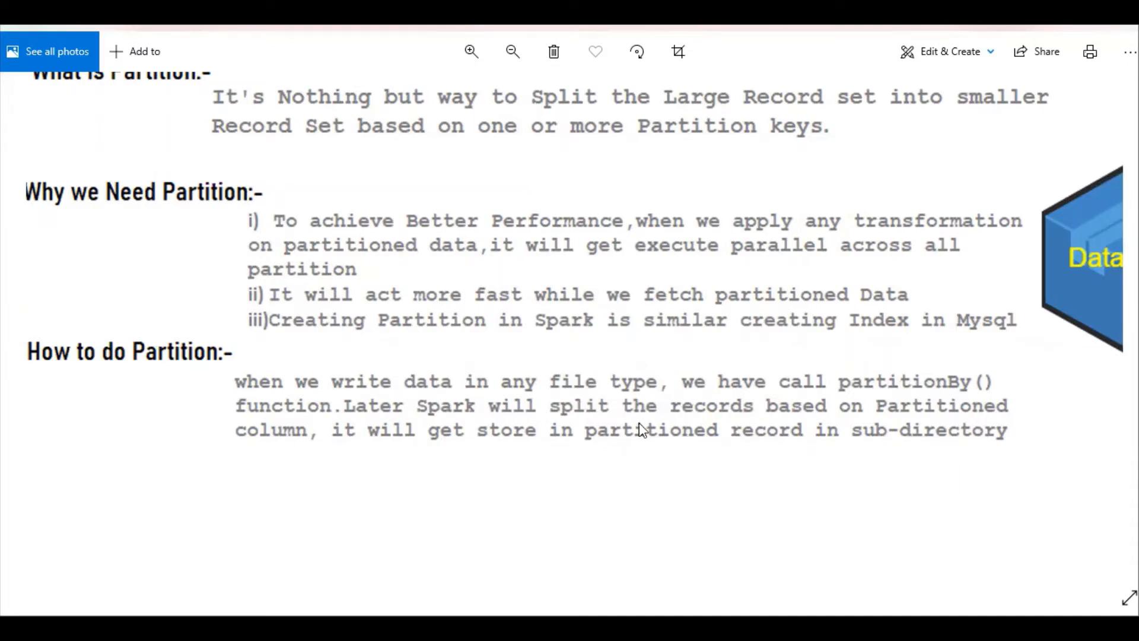
mouse_move(817, 440)
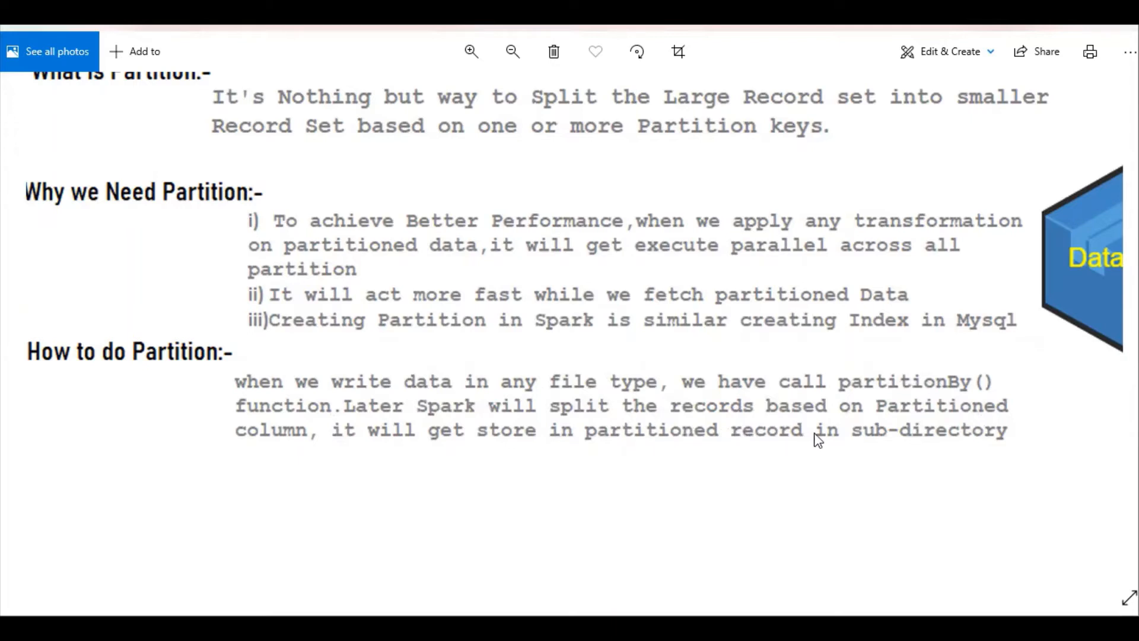
mouse_move(664, 507)
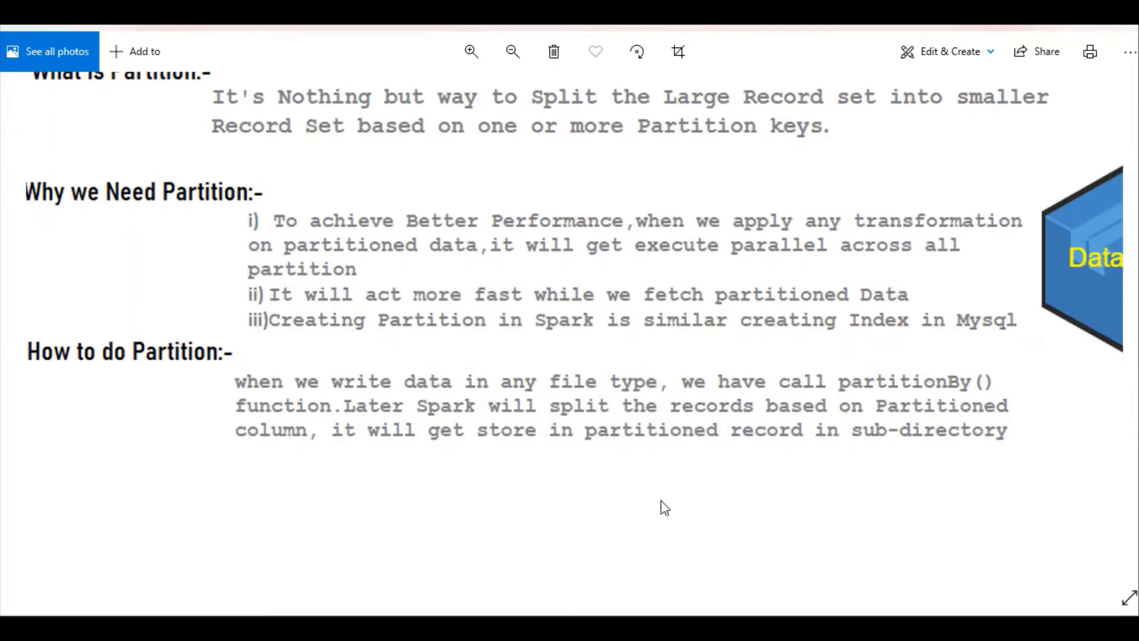
mouse_move(624, 524)
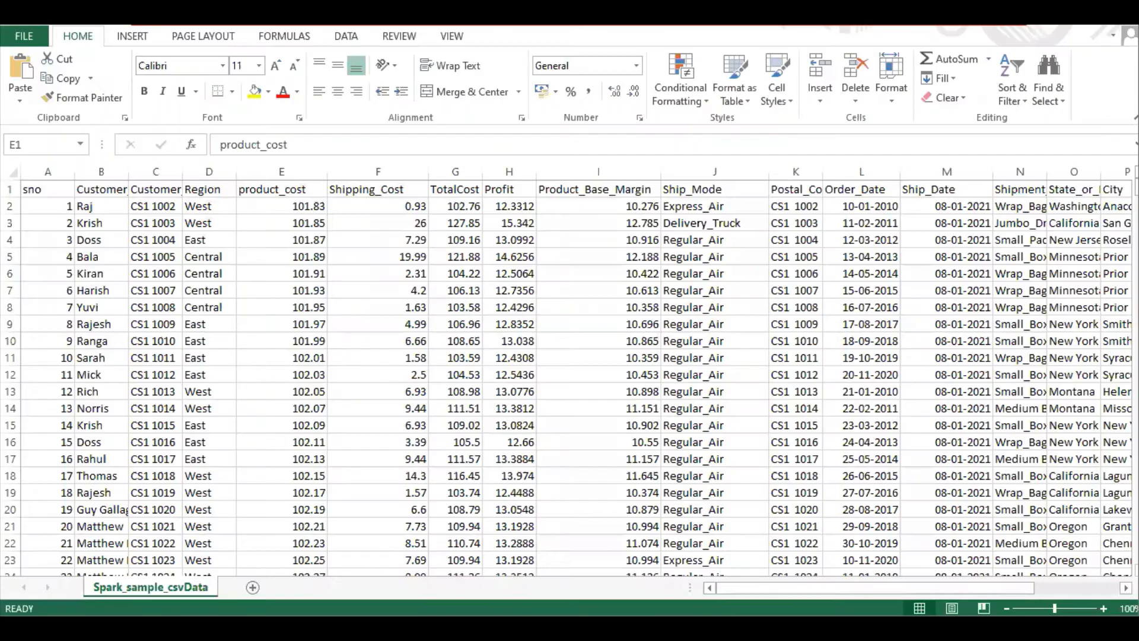
click(281, 188)
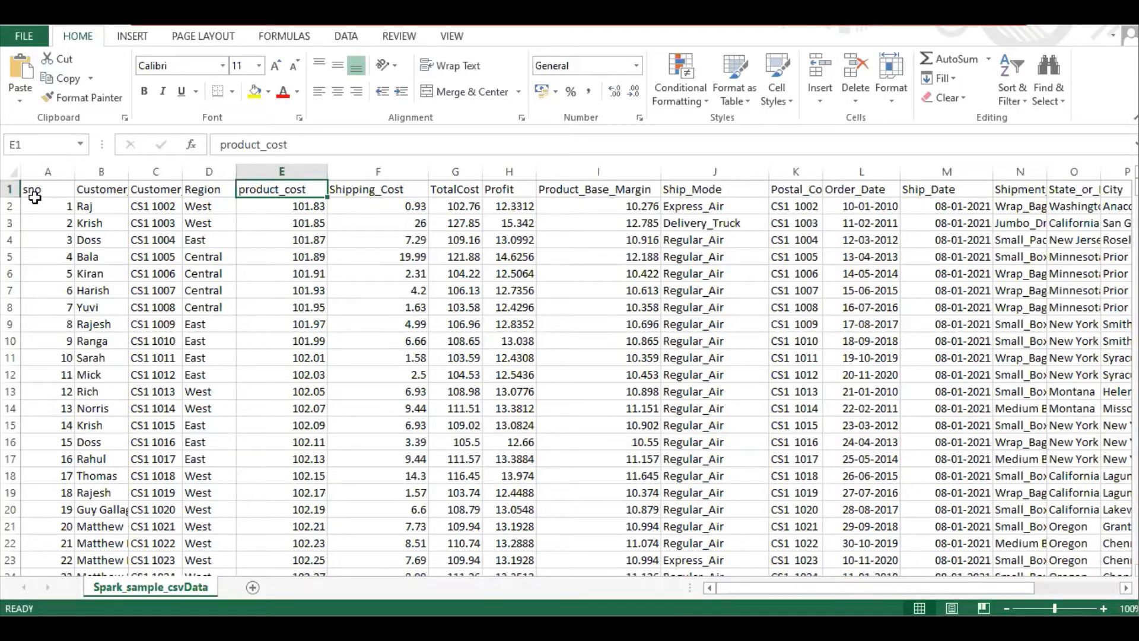
click(48, 206)
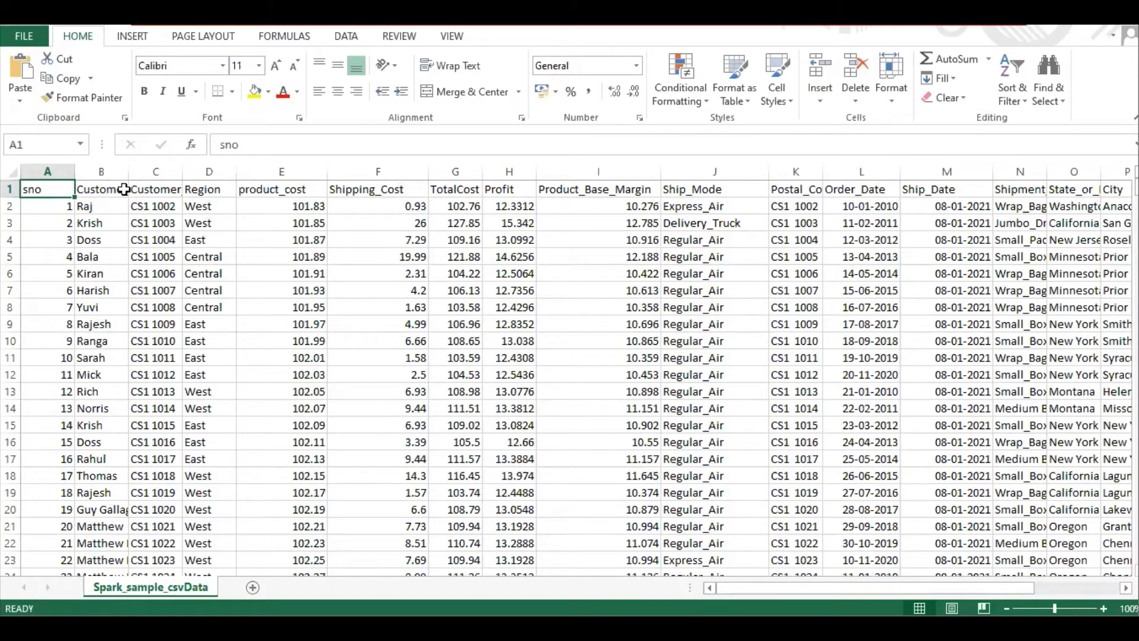
click(155, 189)
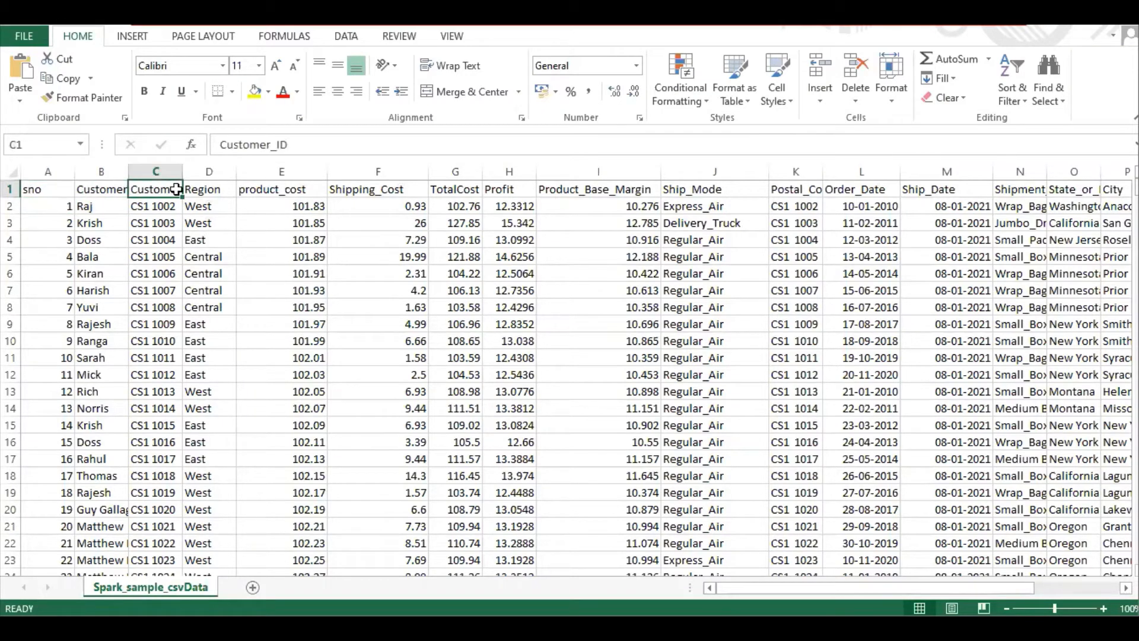
click(281, 188)
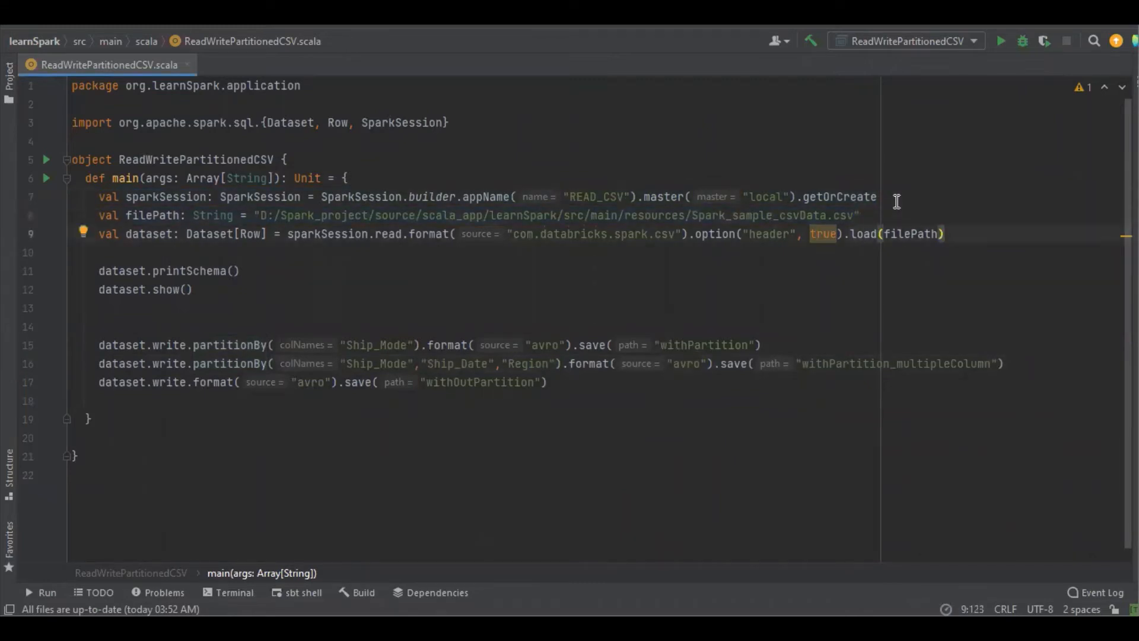
Step: Pass false to dataset.show() on line 12 so column values aren't truncated
click(240, 270)
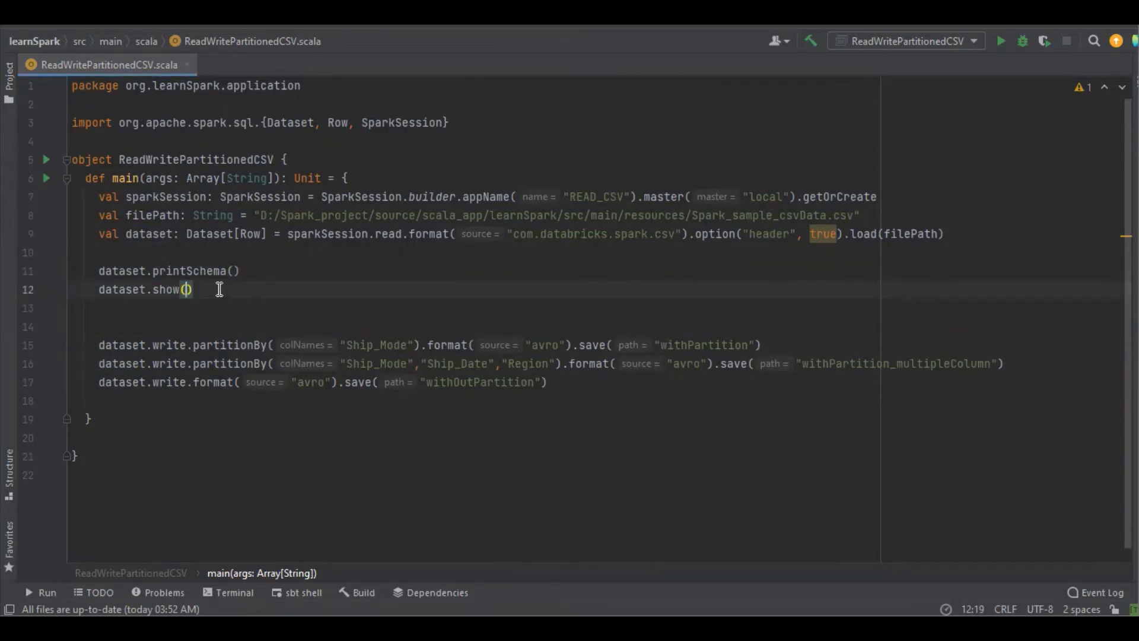
text(false)
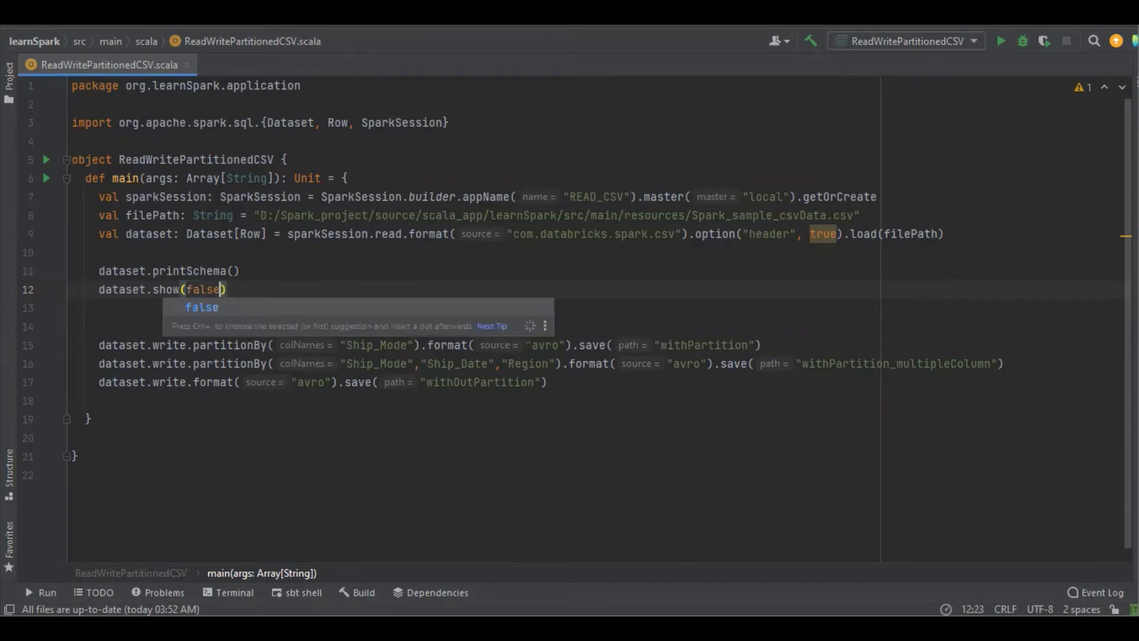
click(202, 307)
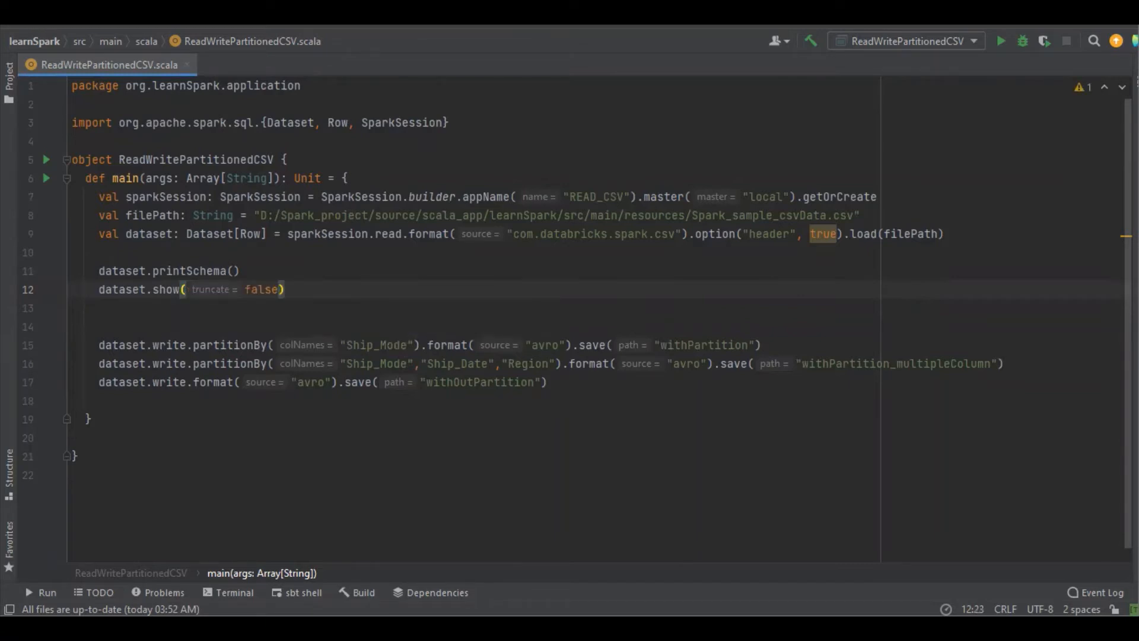
click(100, 344)
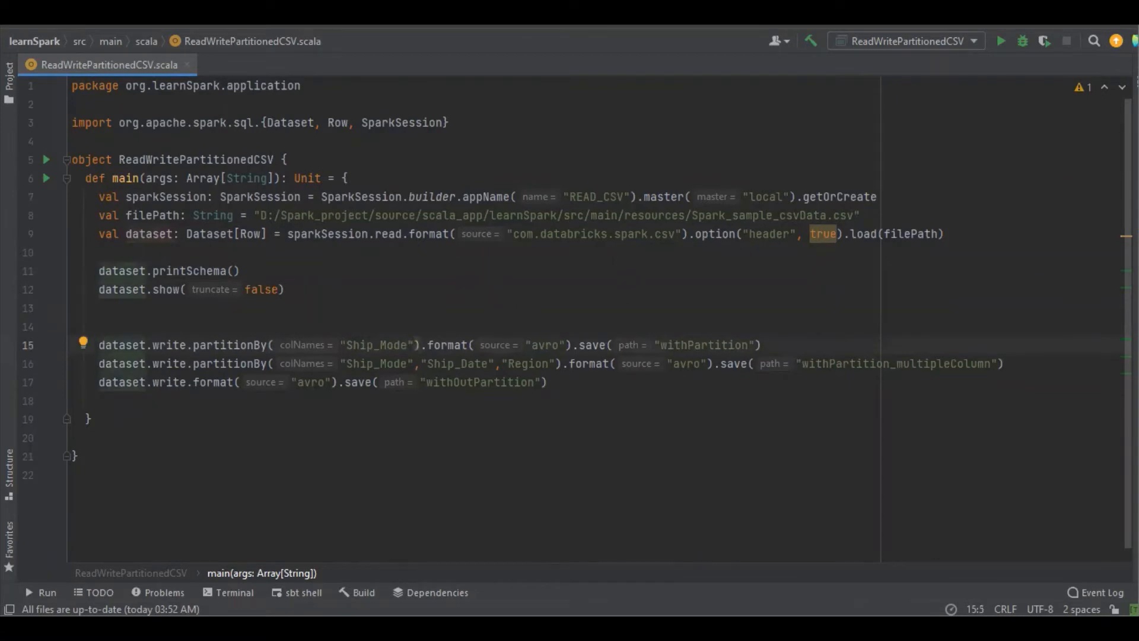
click(340, 344)
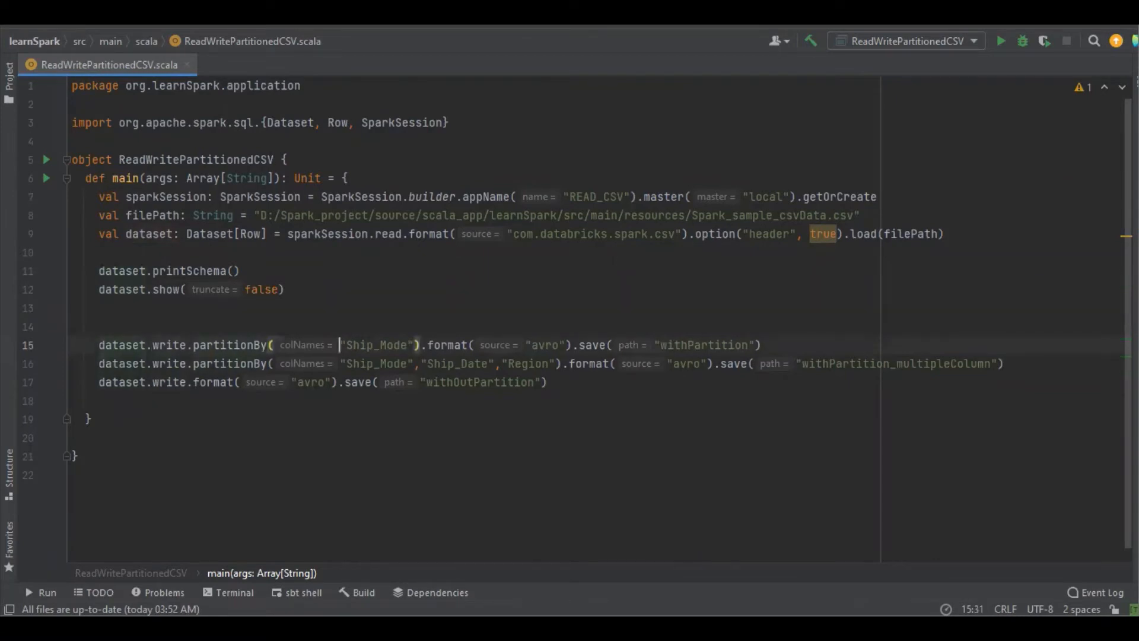
double_click(376, 344)
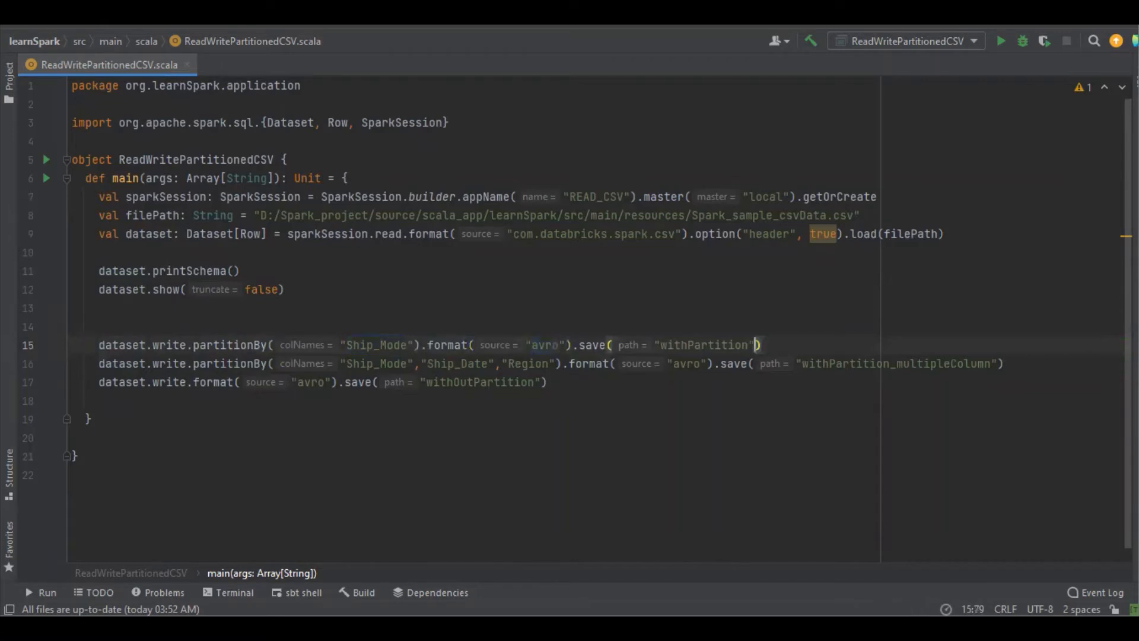
click(748, 363)
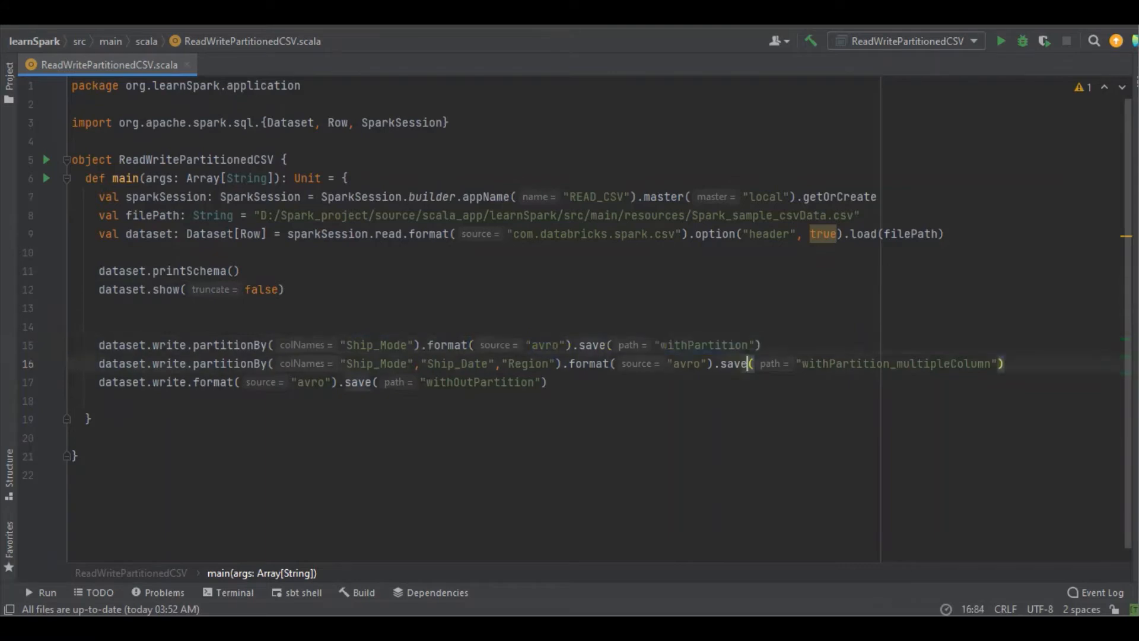
click(189, 363)
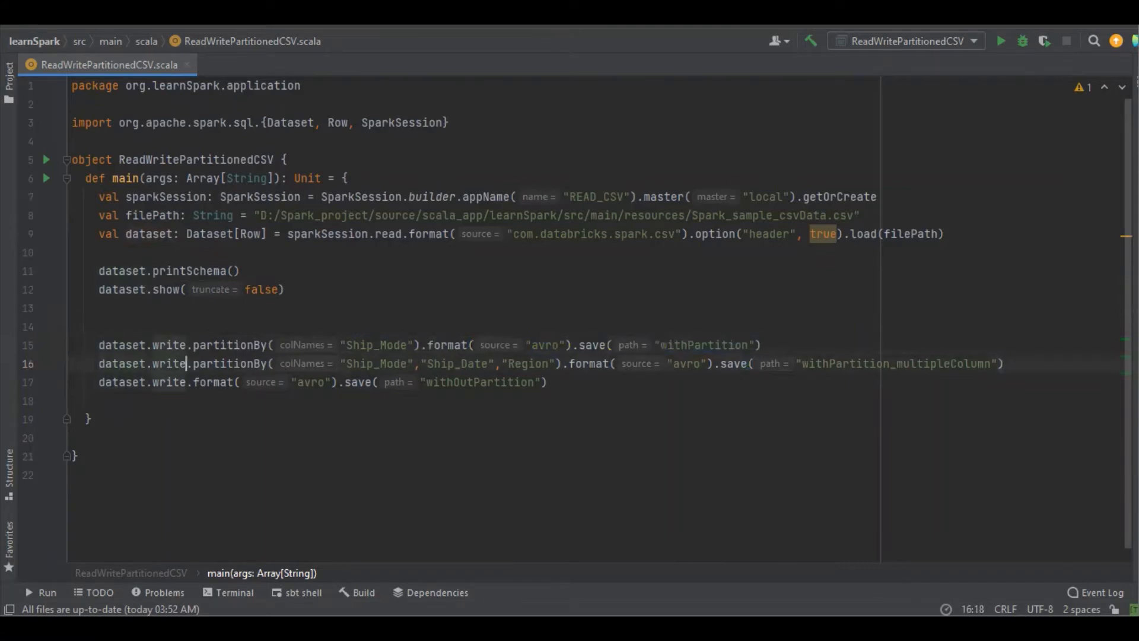
click(342, 363)
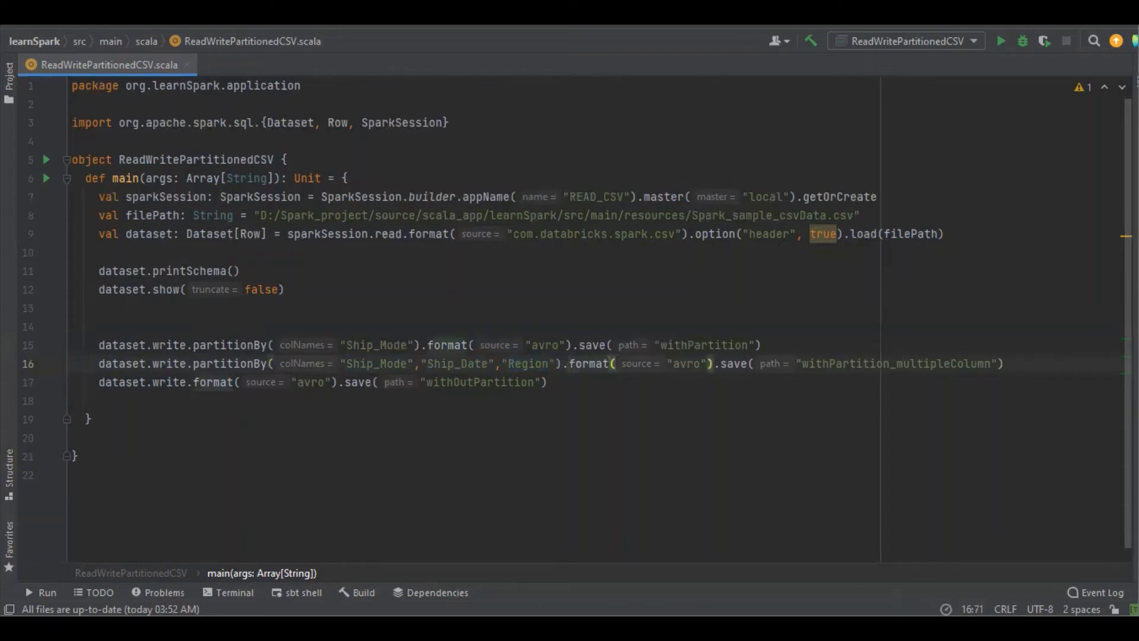
click(612, 363)
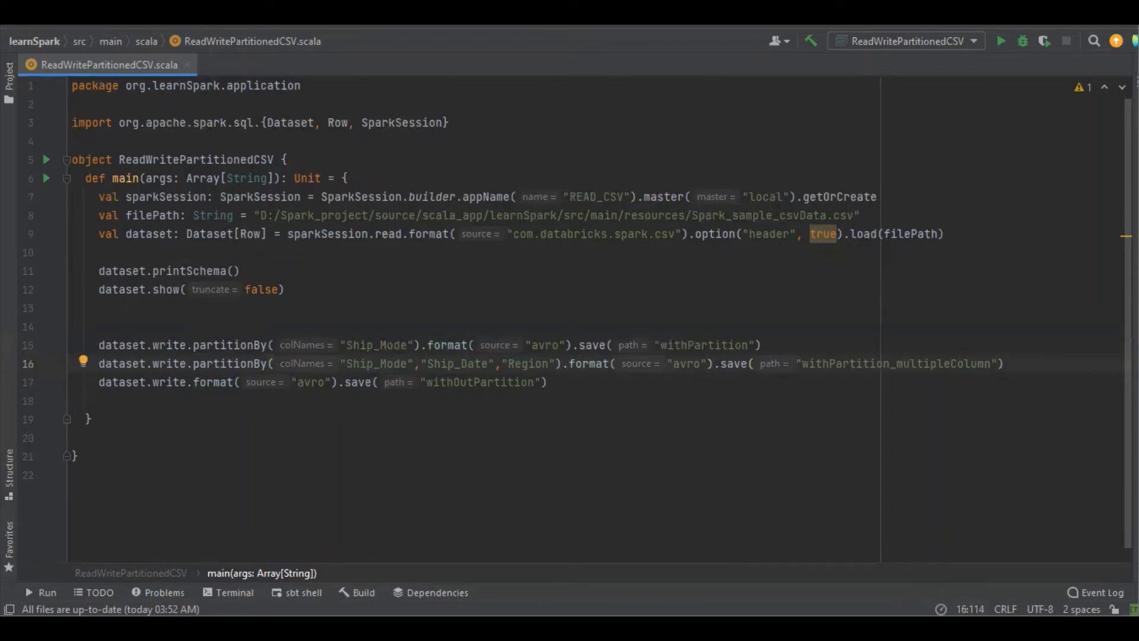
double_click(893, 363)
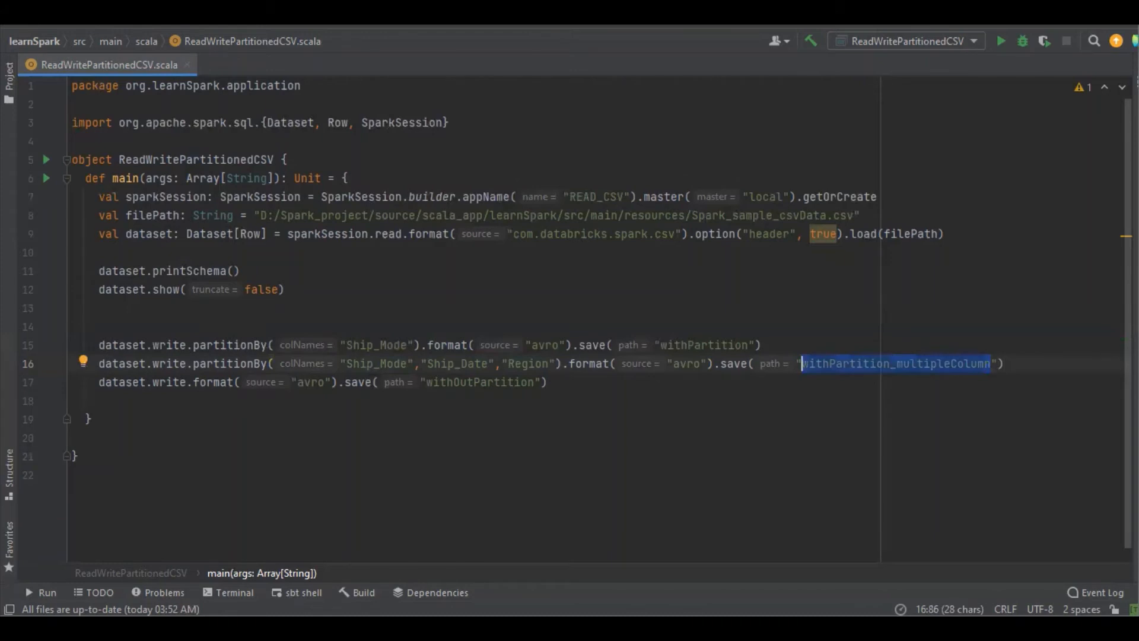
click(98, 381)
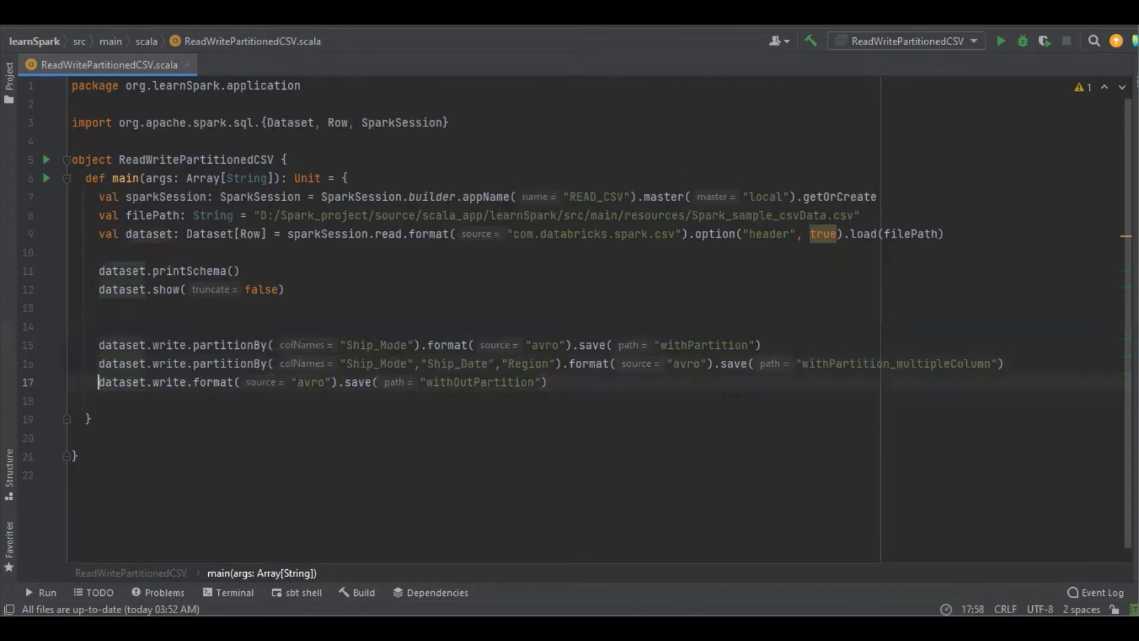
click(148, 382)
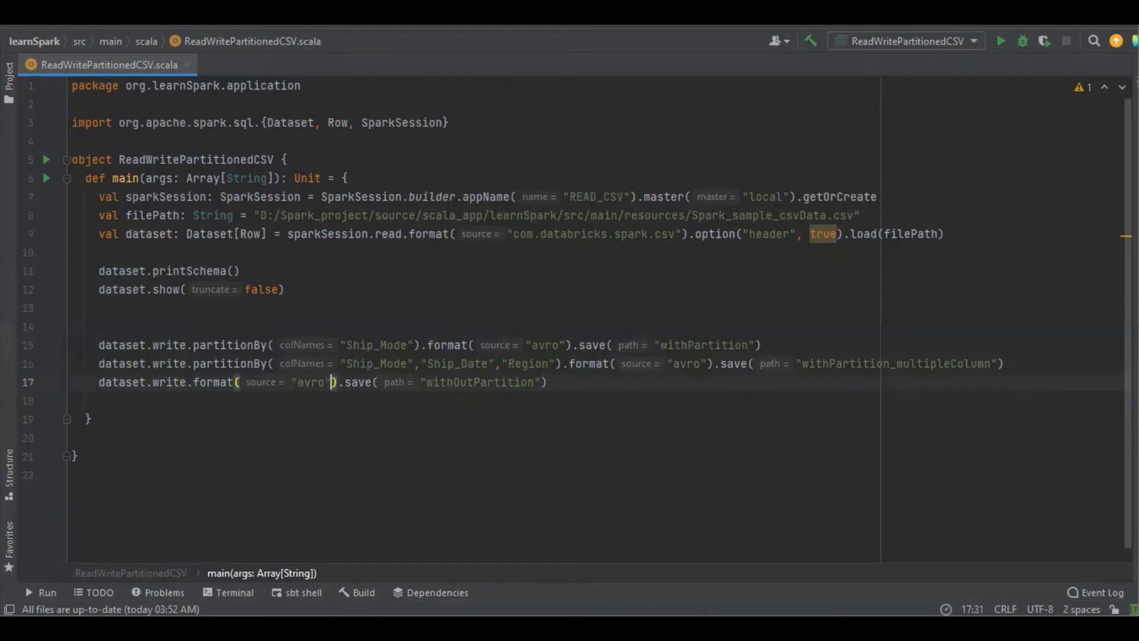
double_click(480, 382)
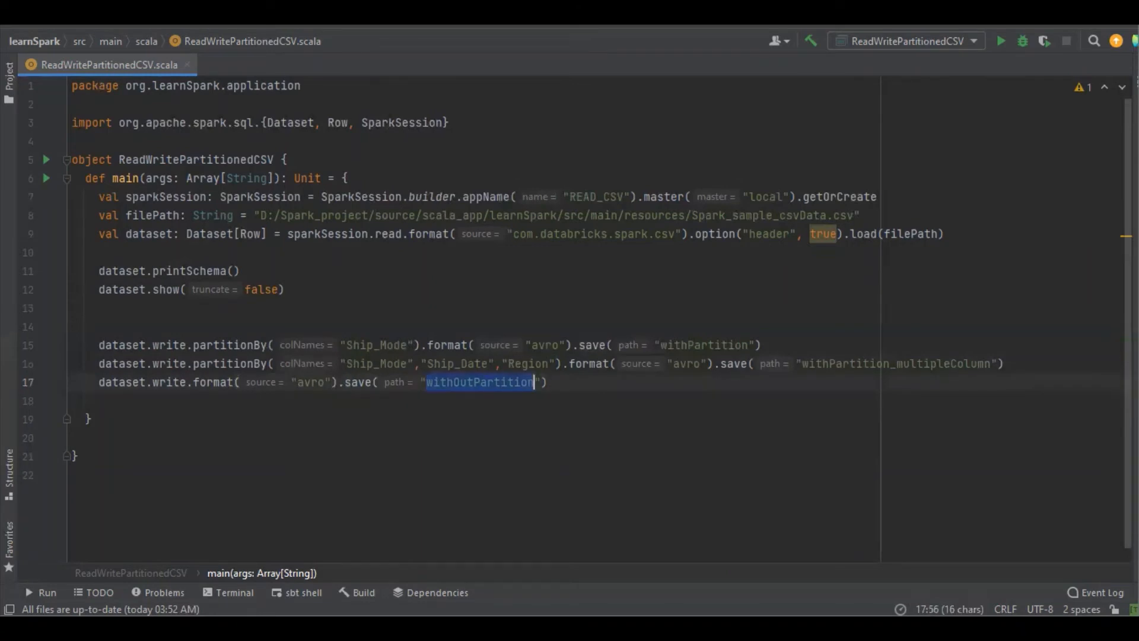
mouse_move(256, 265)
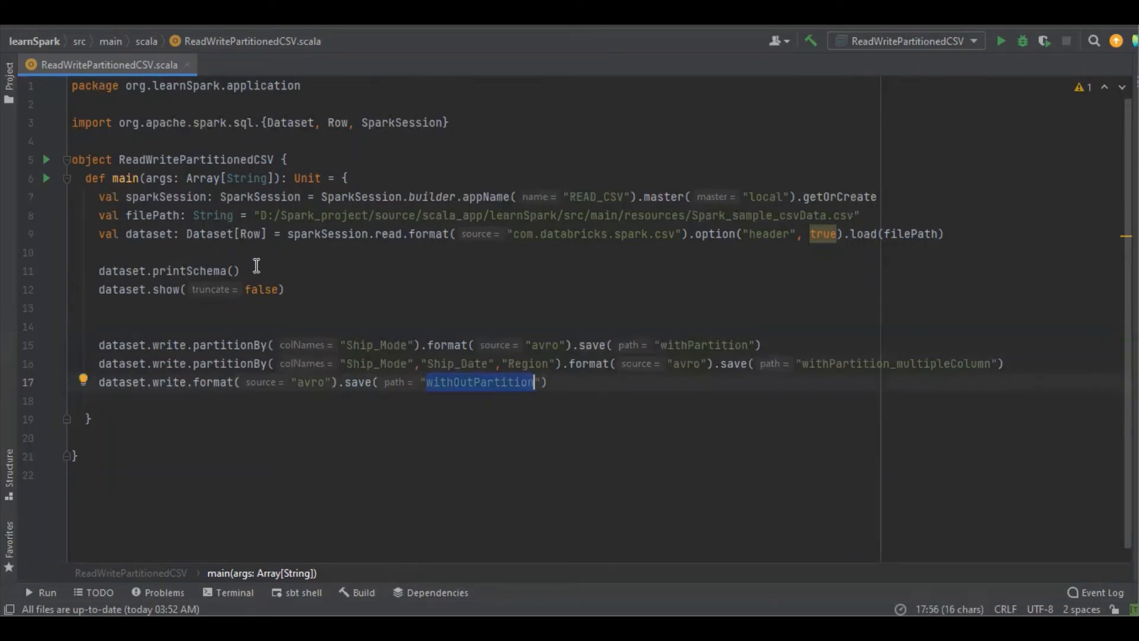
mouse_move(289, 283)
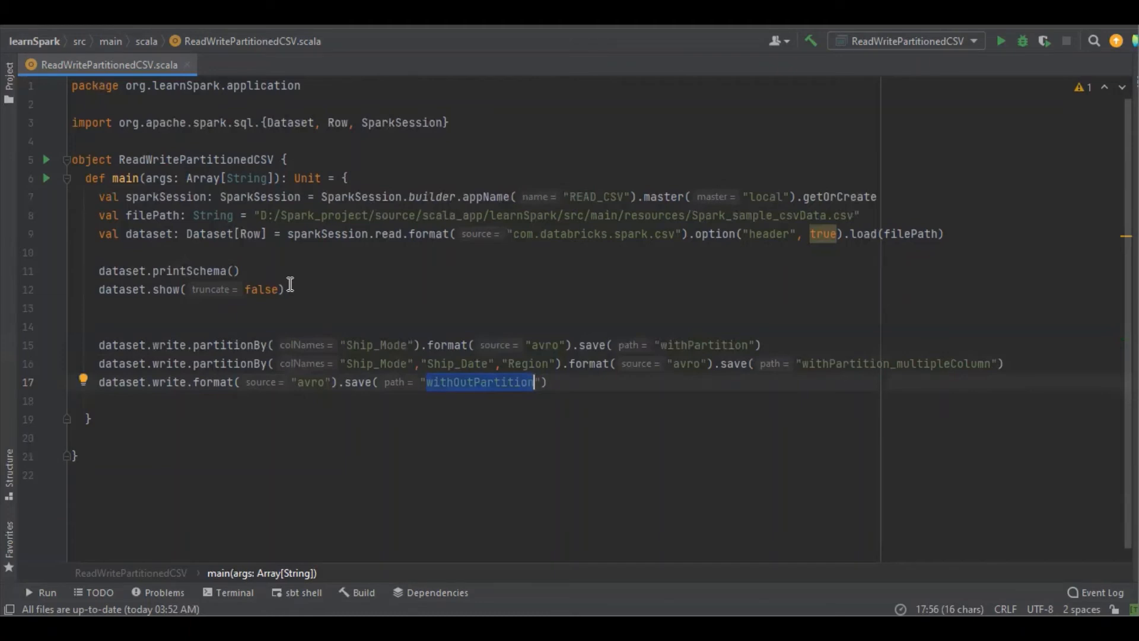
Step: Run ReadWritePartitionedCSV from the editor context menu and check the Run console output
right_click(289, 289)
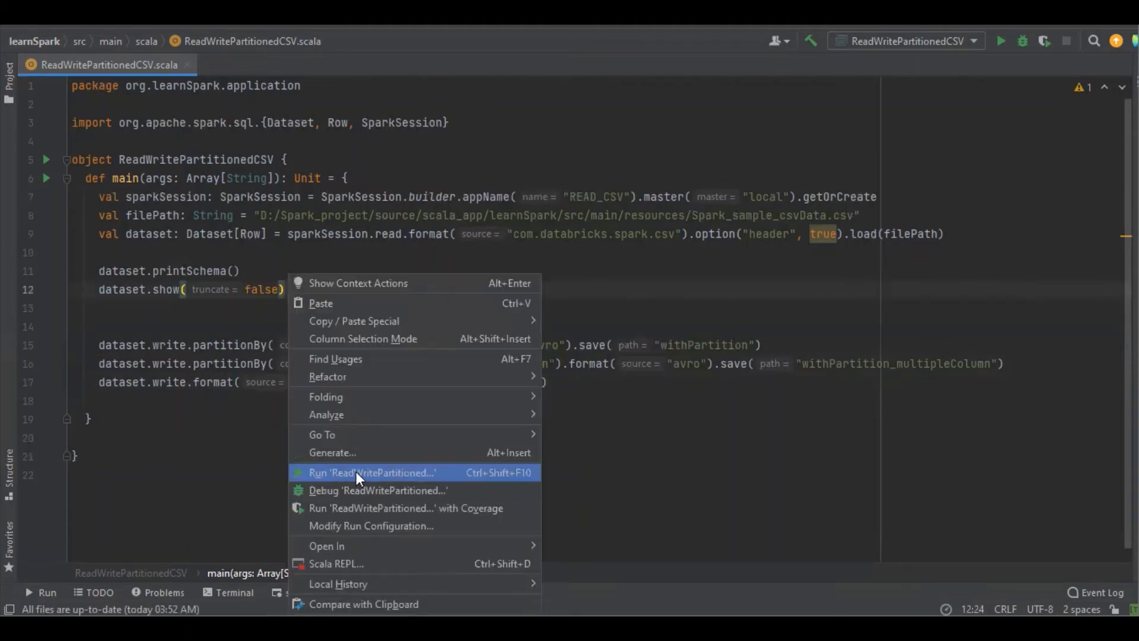
click(371, 472)
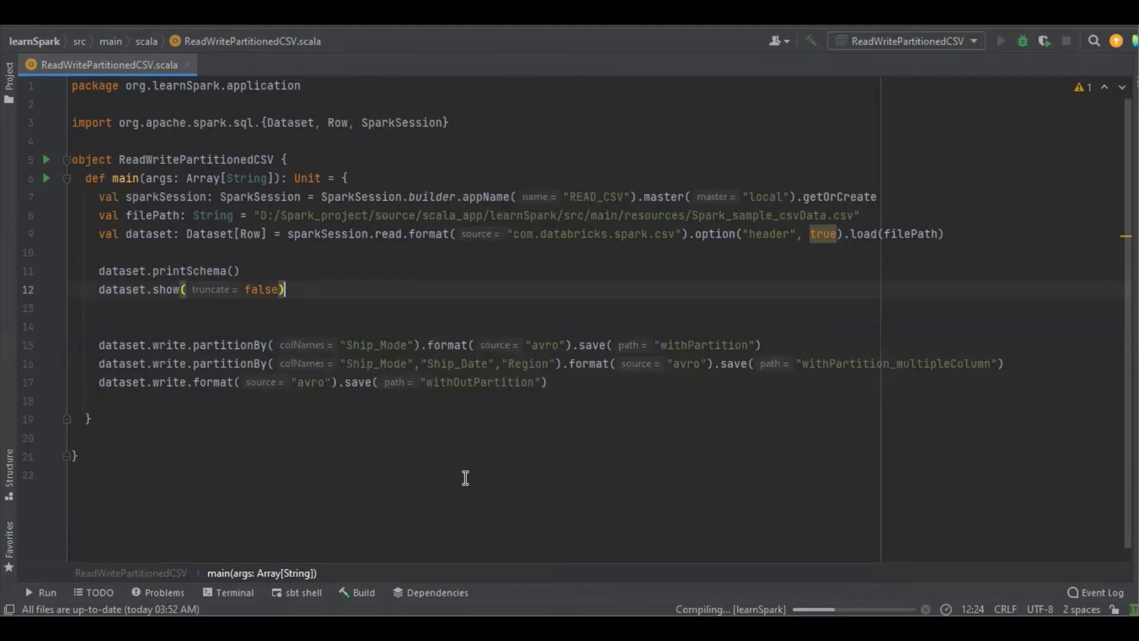
mouse_move(530, 517)
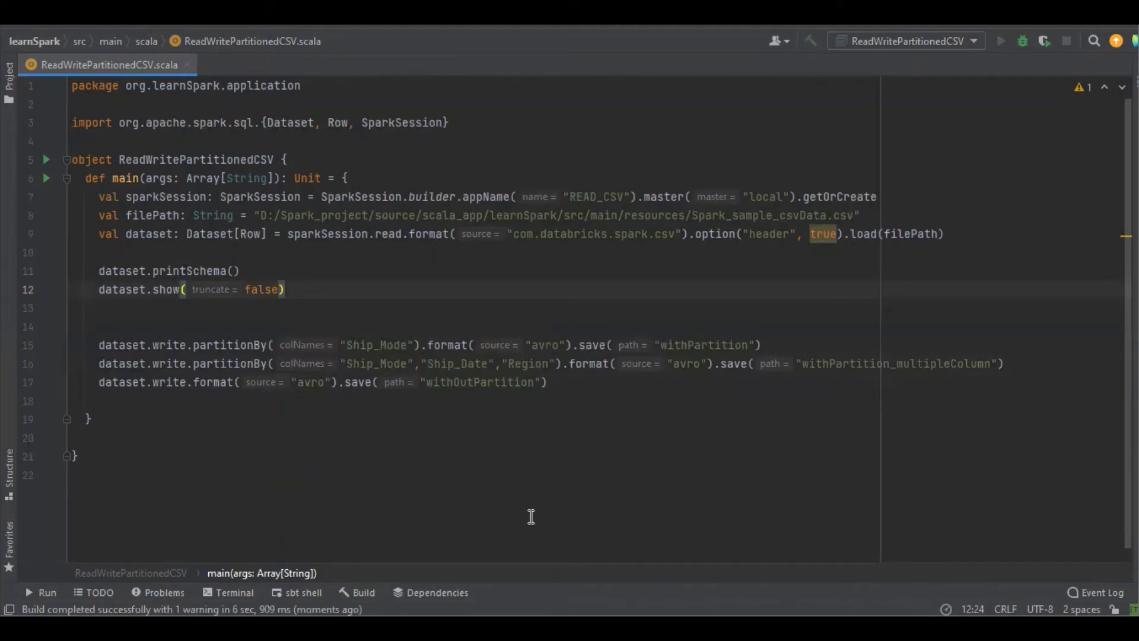
click(1000, 41)
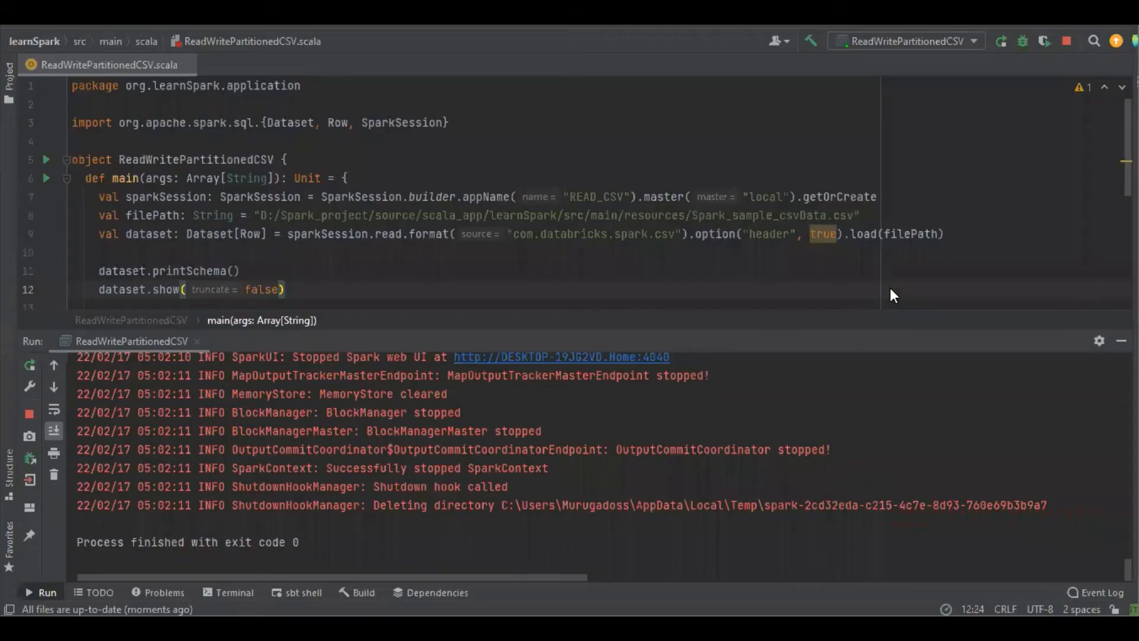
mouse_move(278, 432)
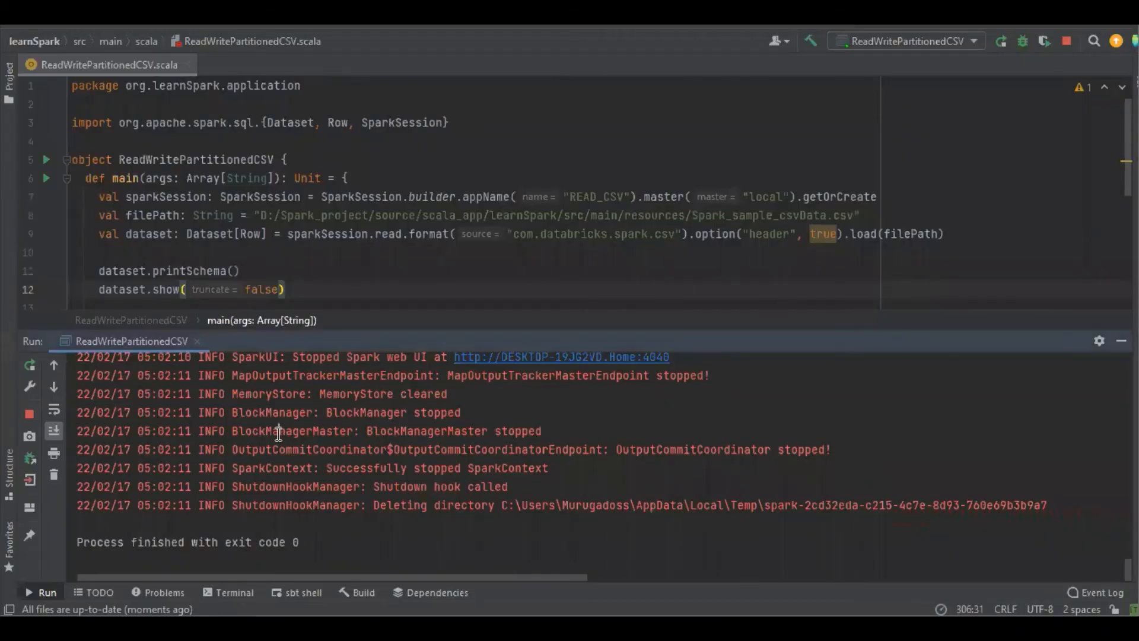
click(1000, 41)
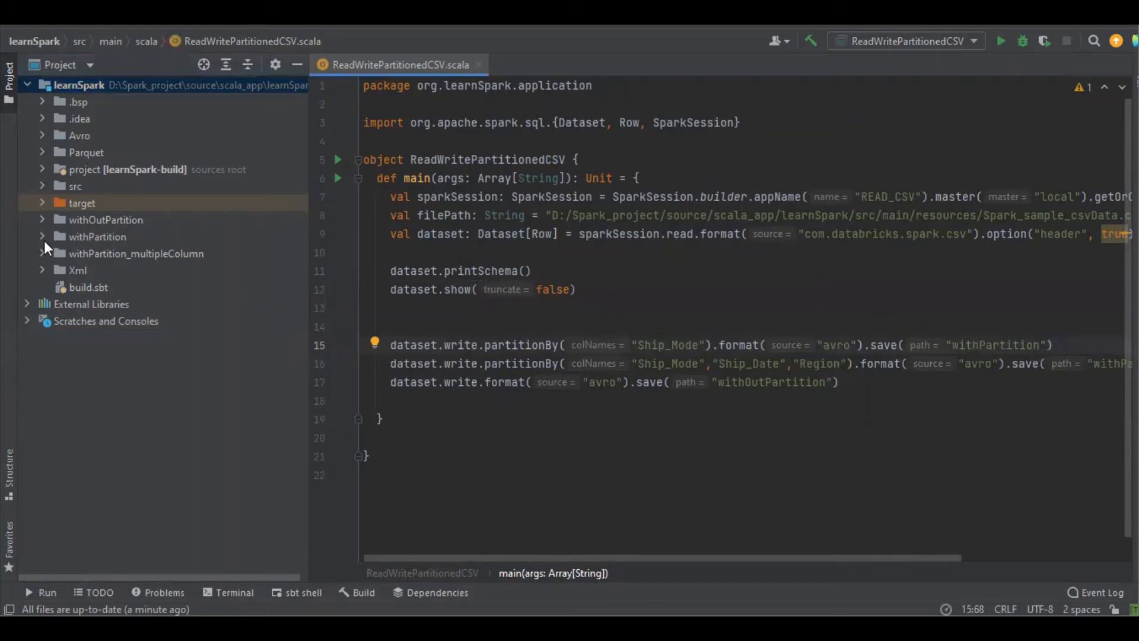
Step: Expand withPartition, inspect Delivery_Truck, Express_Air and Regular_Air folders and the Avro part file, then collapse
click(41, 236)
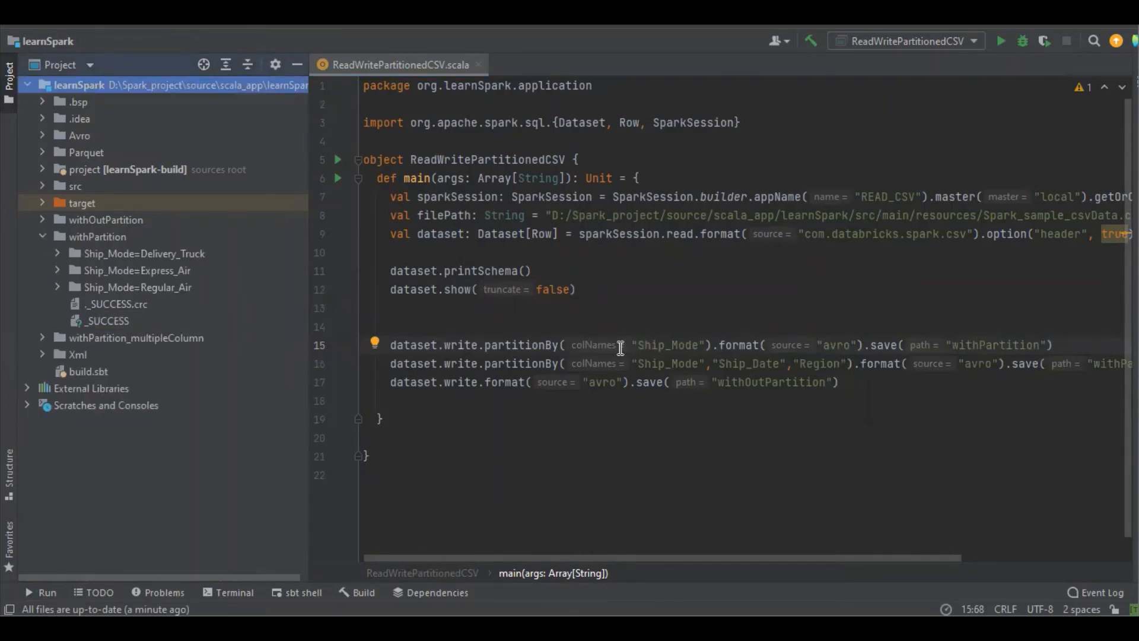
click(143, 253)
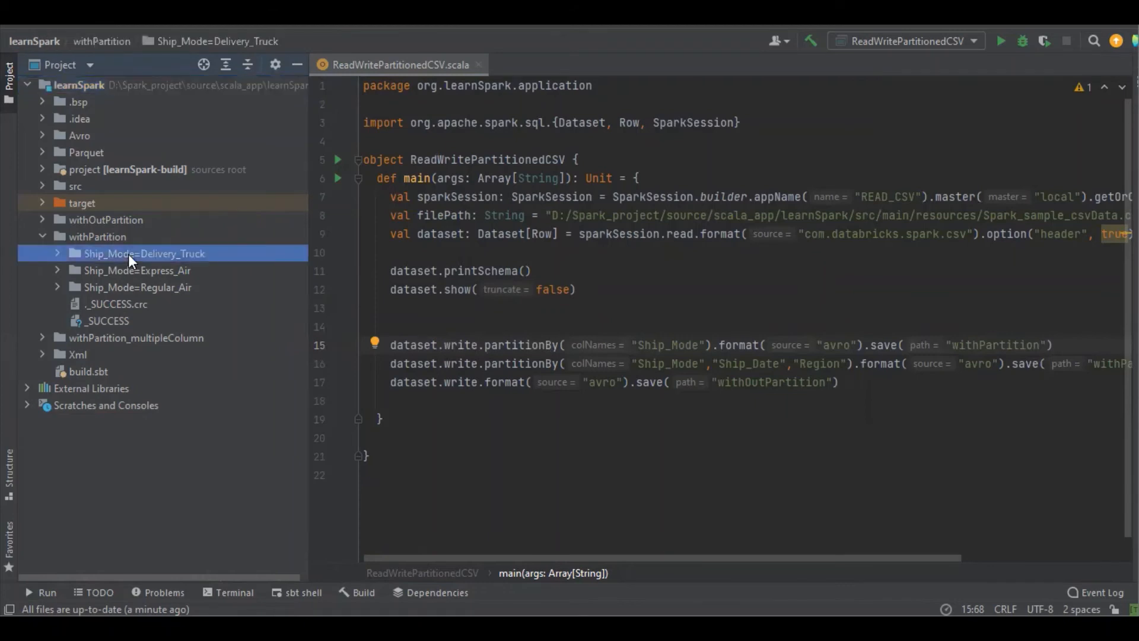
click(136, 287)
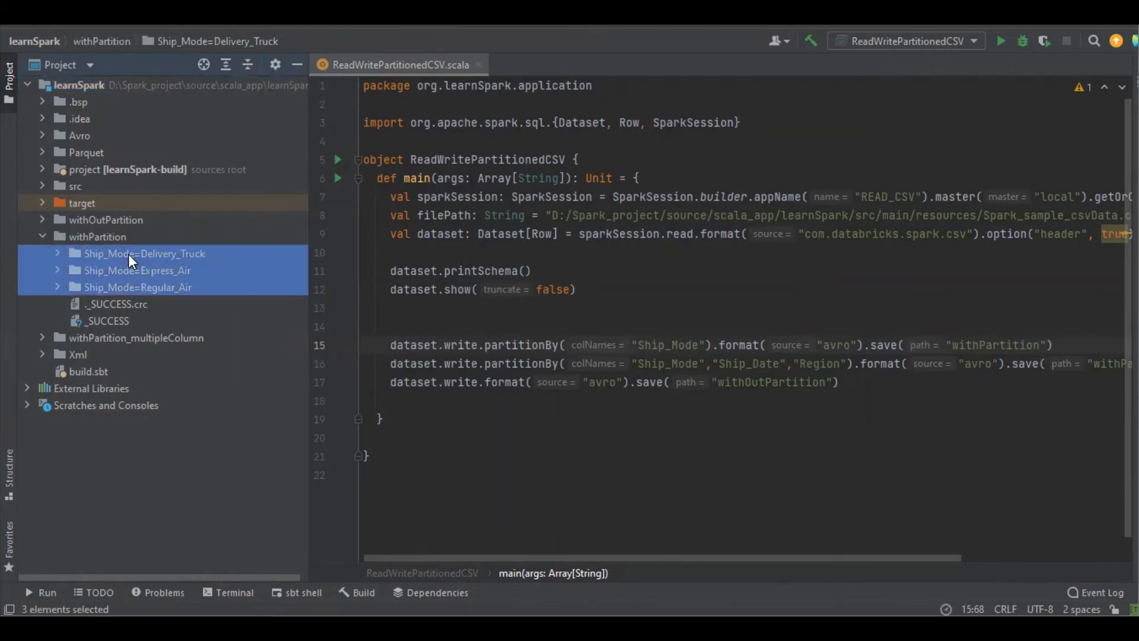
mouse_move(221, 280)
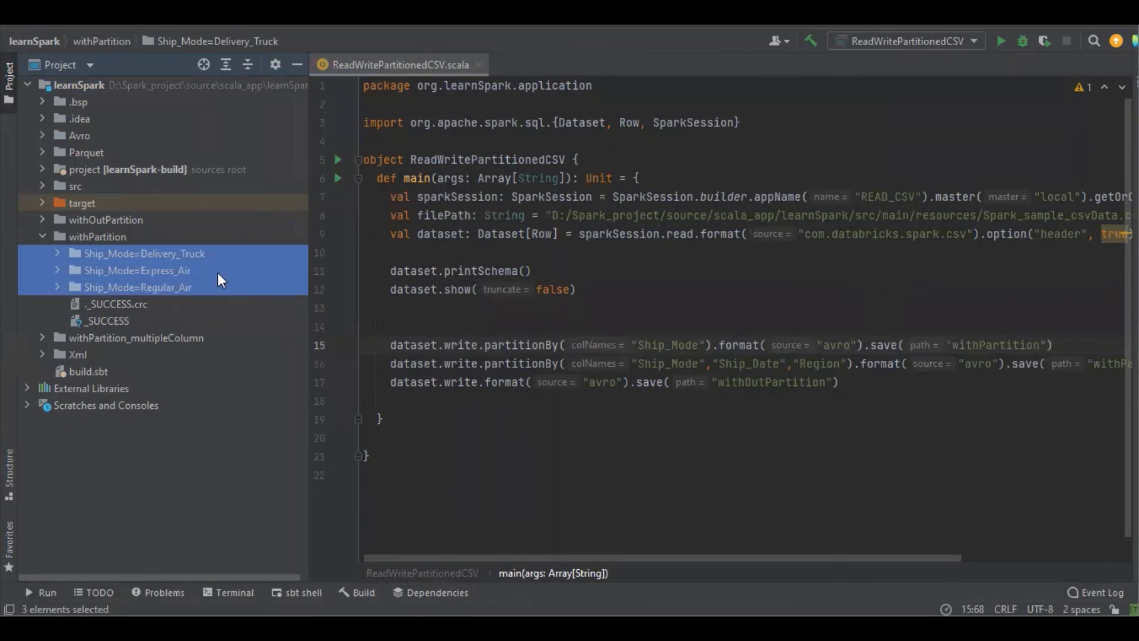
mouse_move(51, 286)
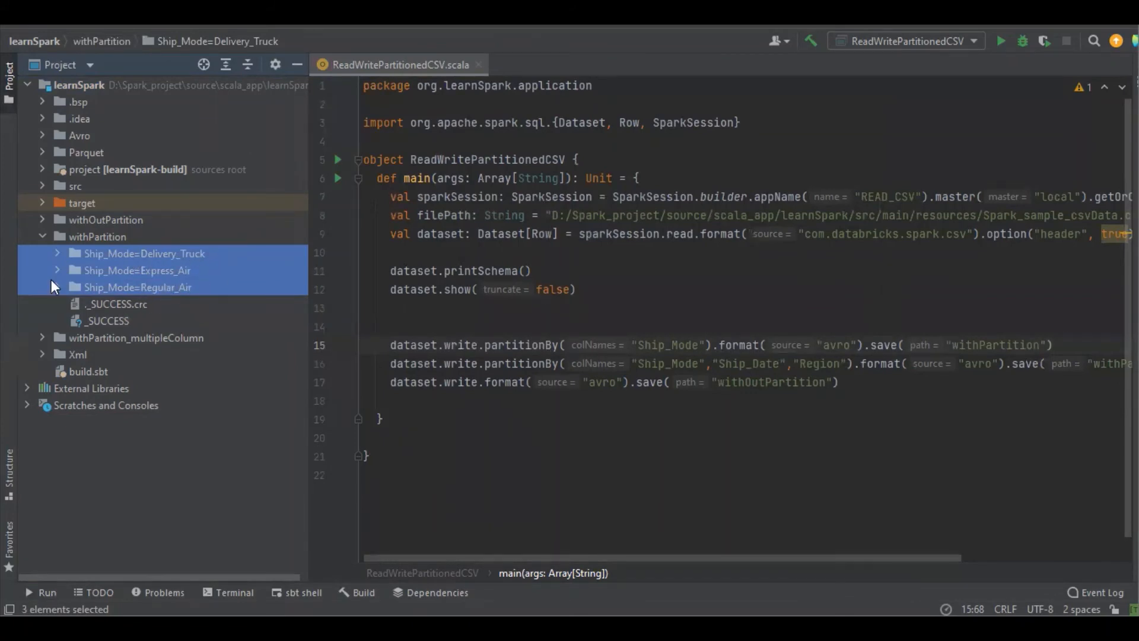
click(57, 252)
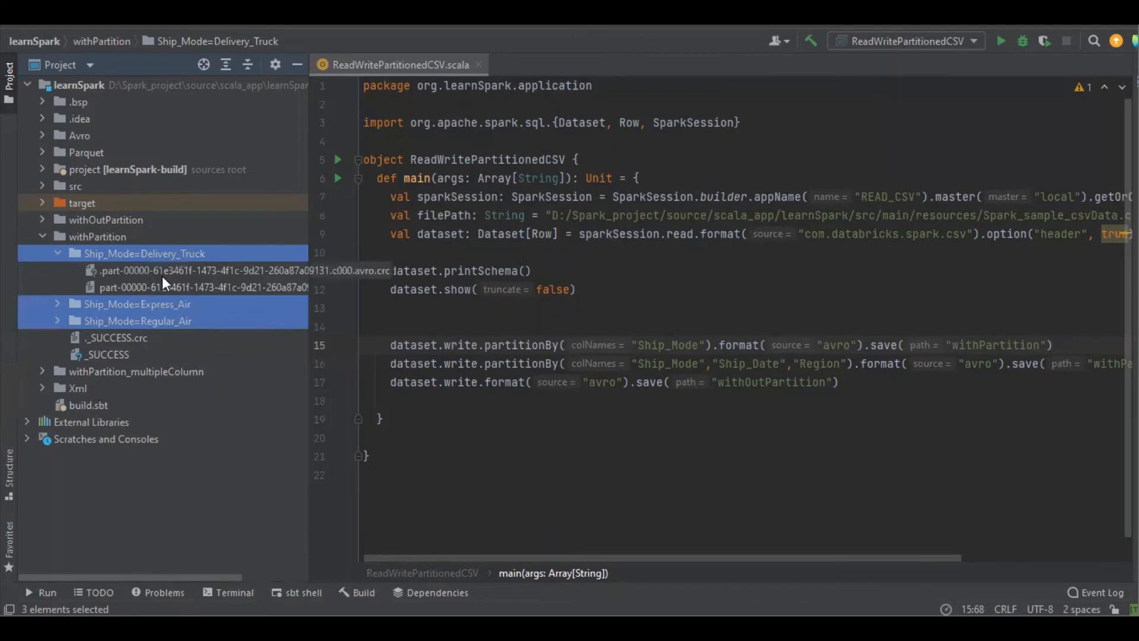
click(204, 287)
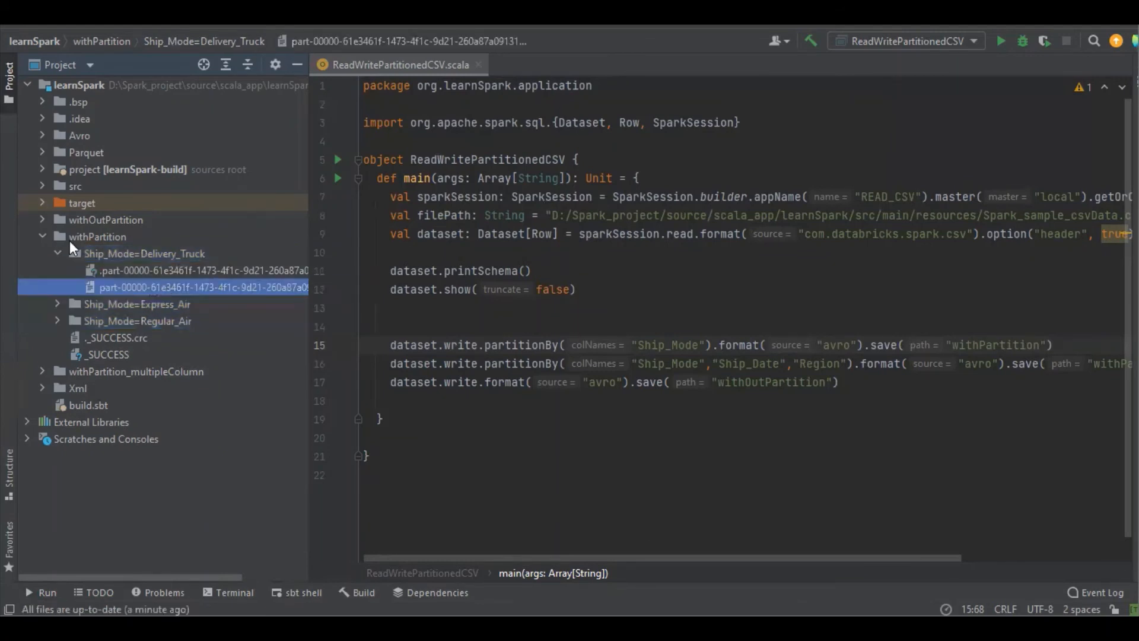
click(58, 236)
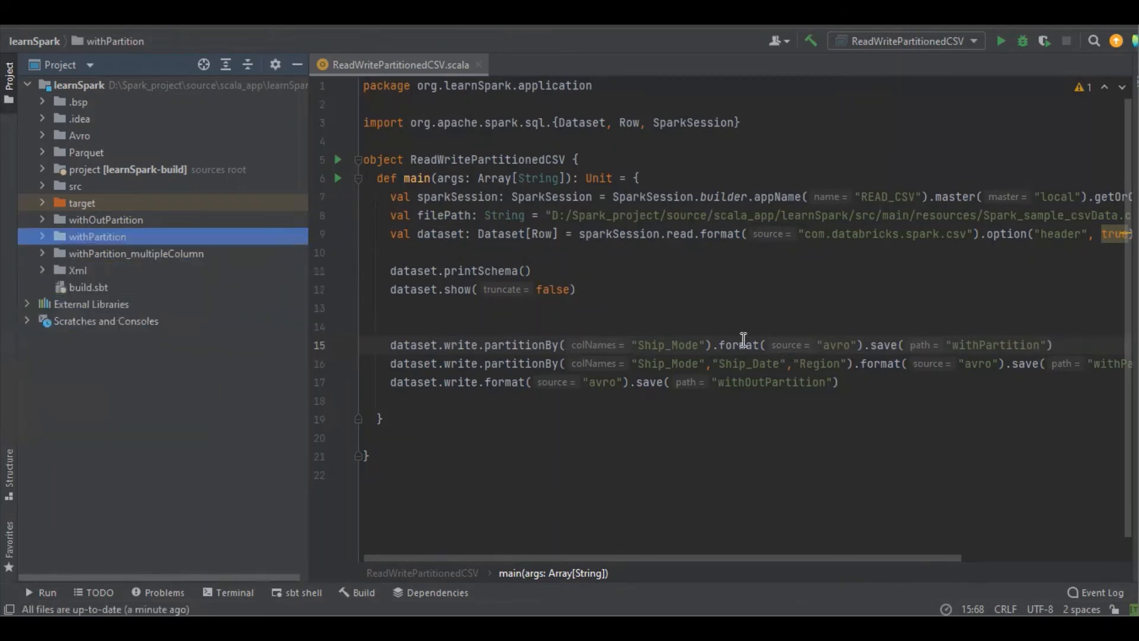
mouse_move(653, 520)
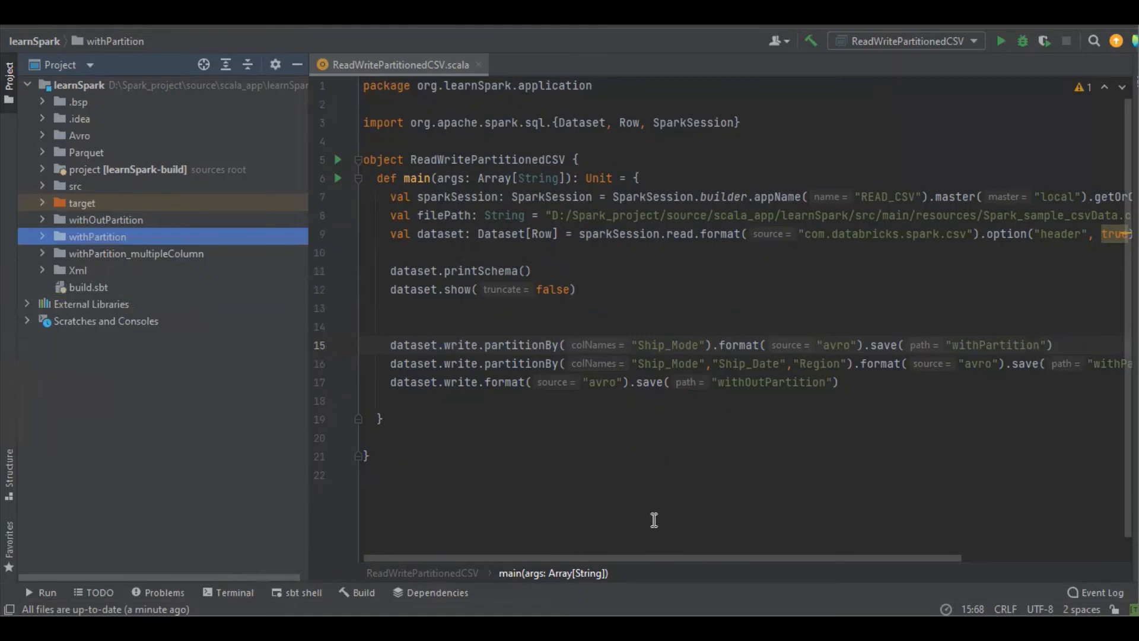
click(378, 474)
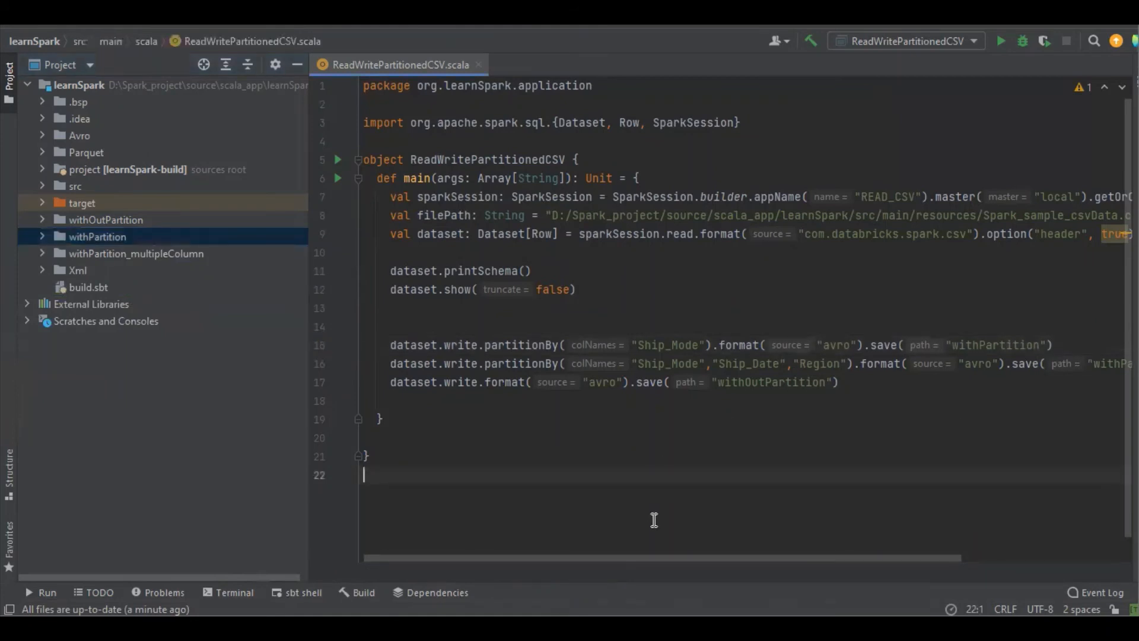
click(43, 236)
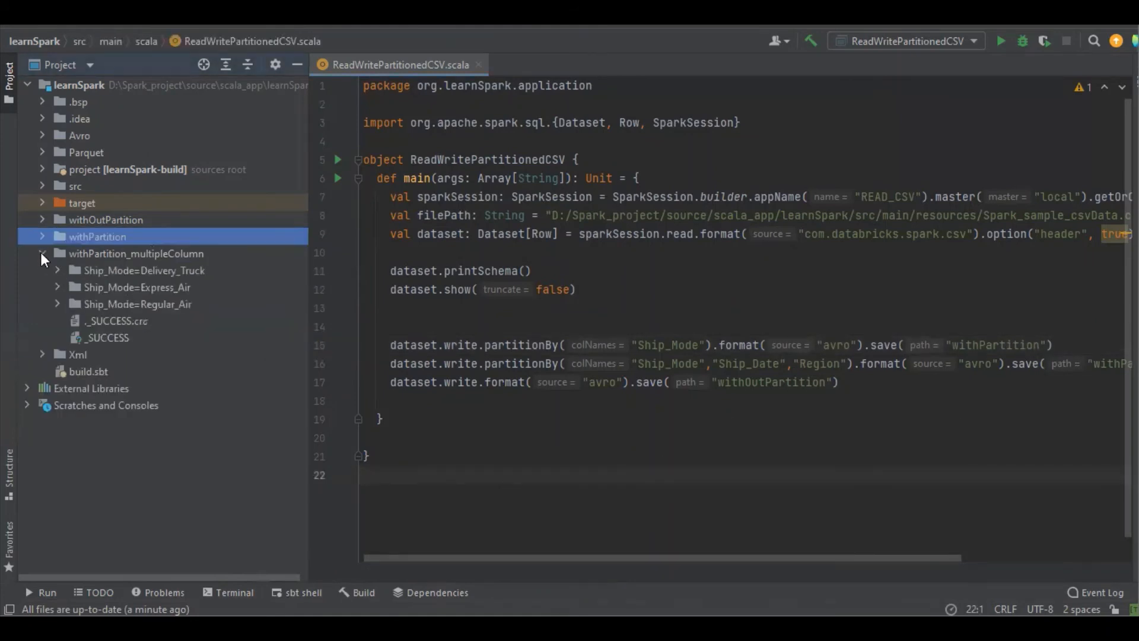
click(97, 236)
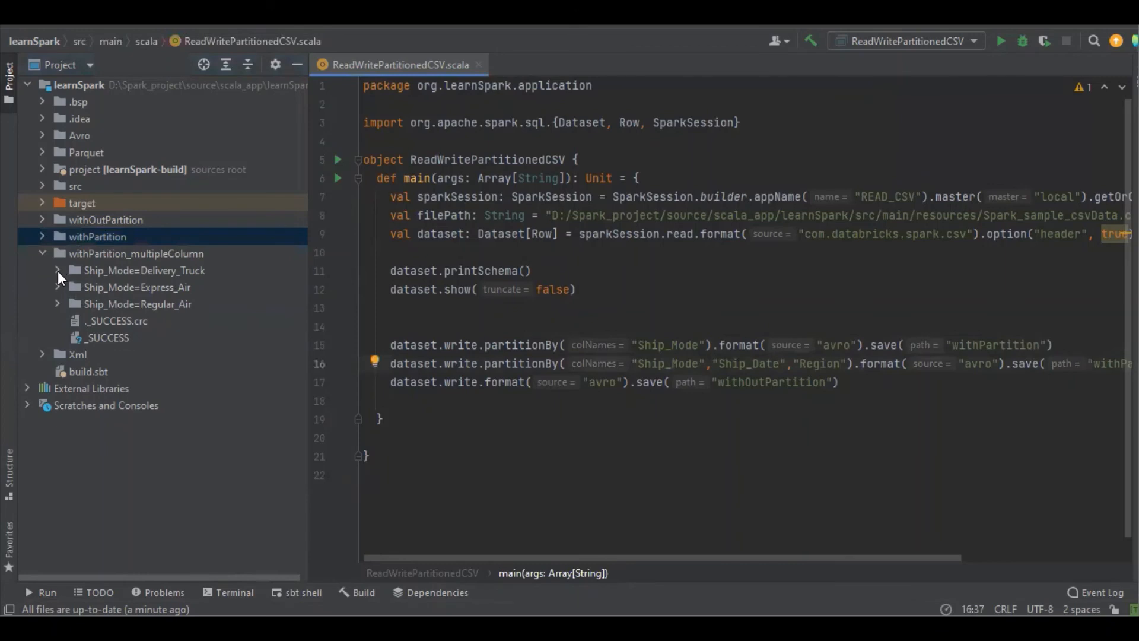
click(57, 270)
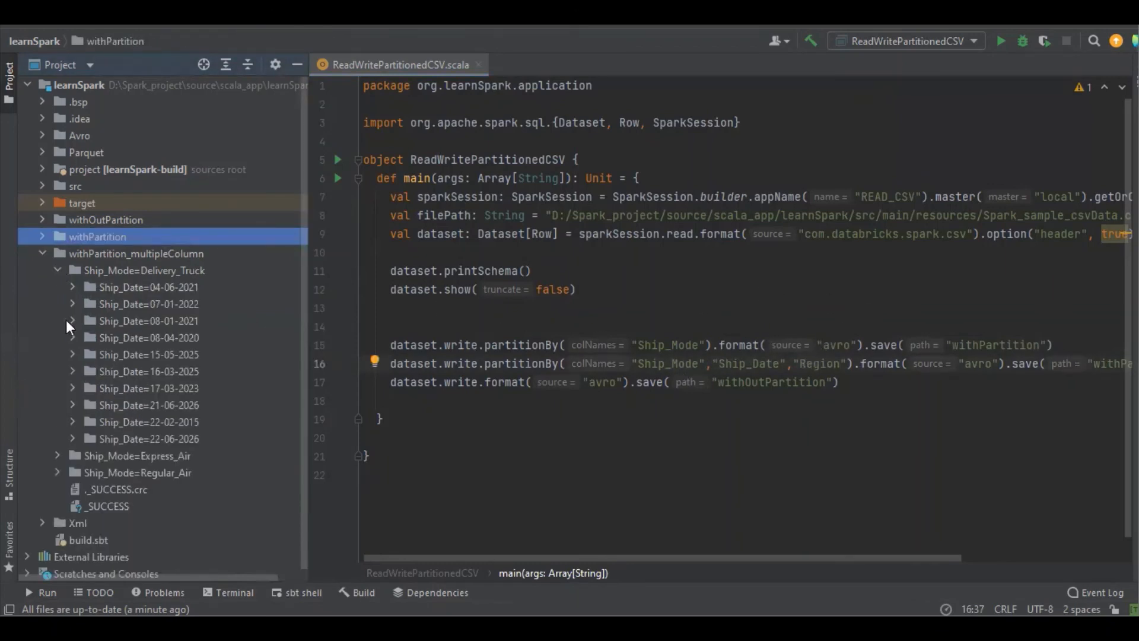
click(72, 303)
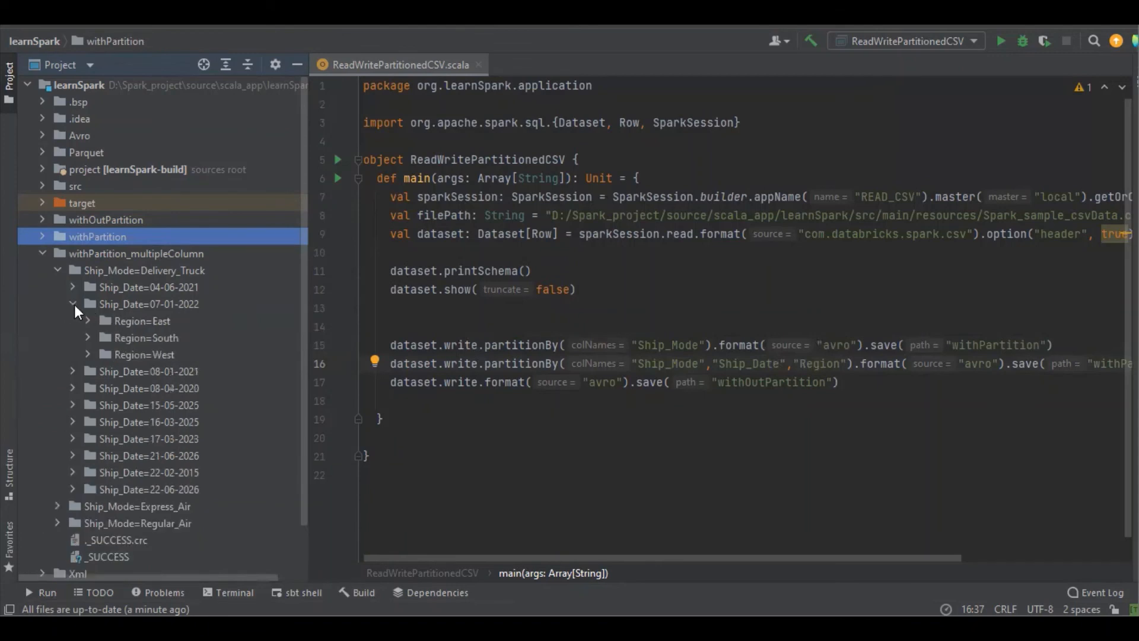
mouse_move(145, 356)
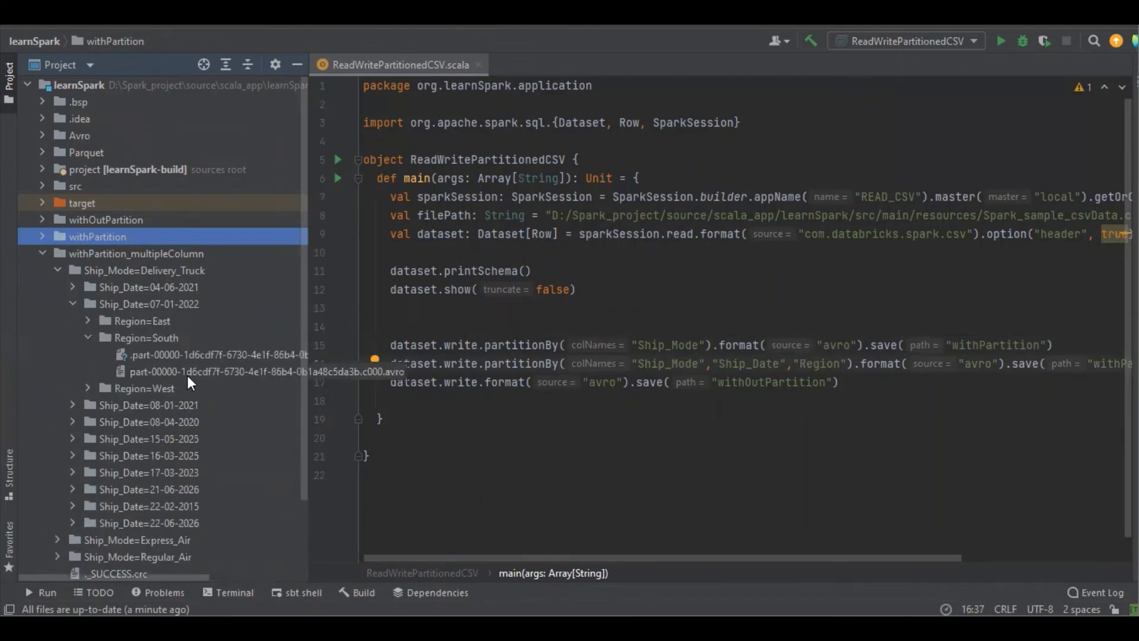
click(136, 253)
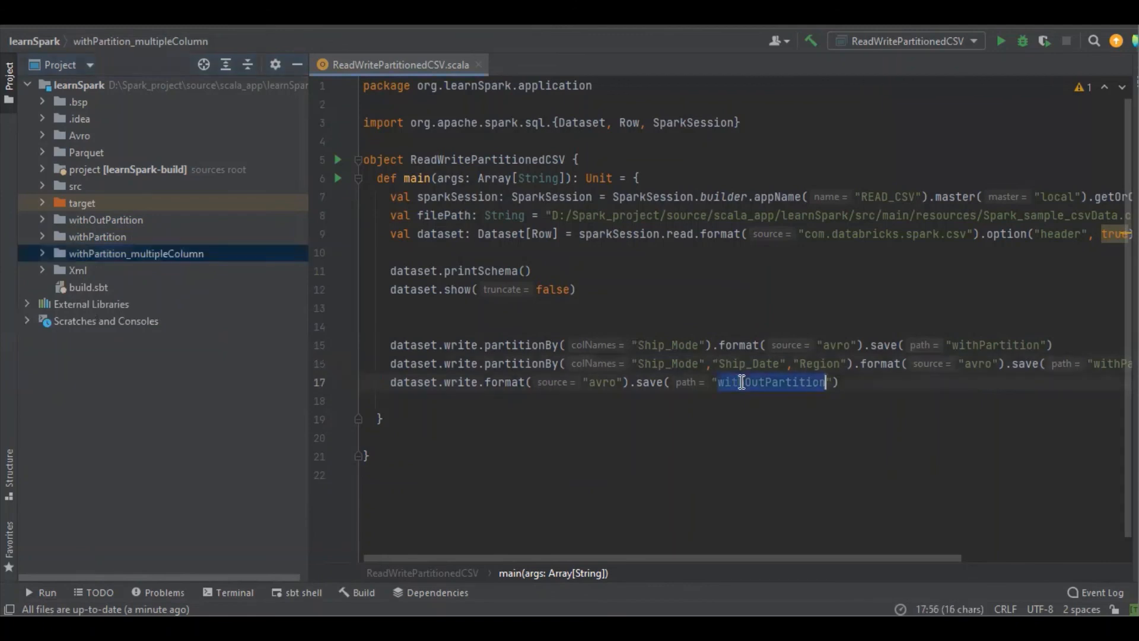
Step: Expand withOutPartition and select its single part-00000 Avro file
click(105, 219)
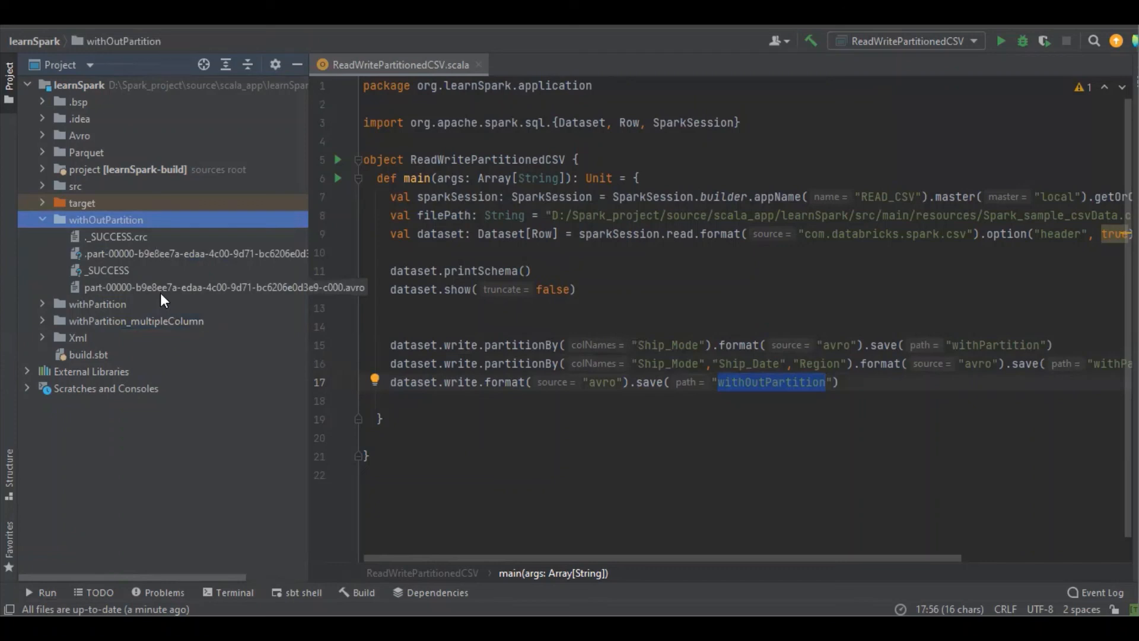
click(223, 287)
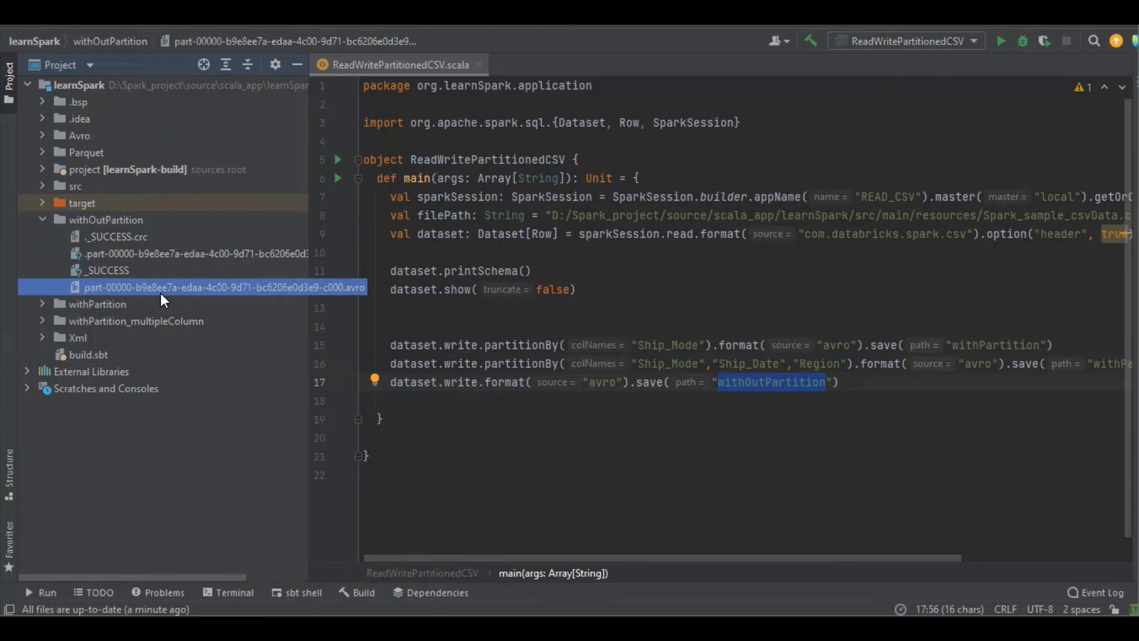
mouse_move(556, 509)
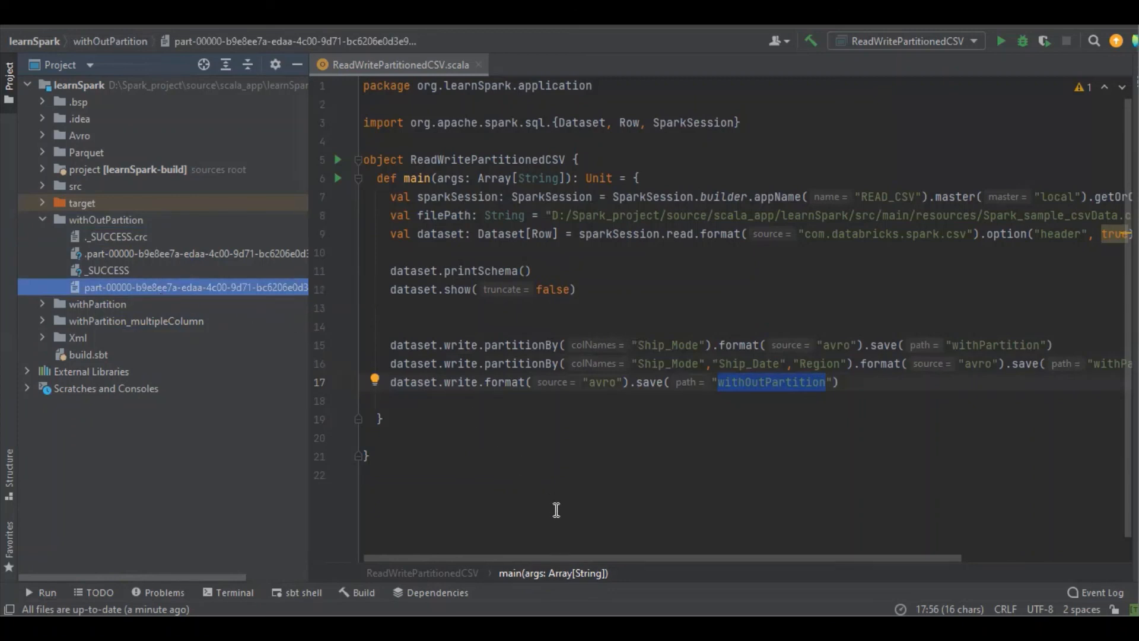